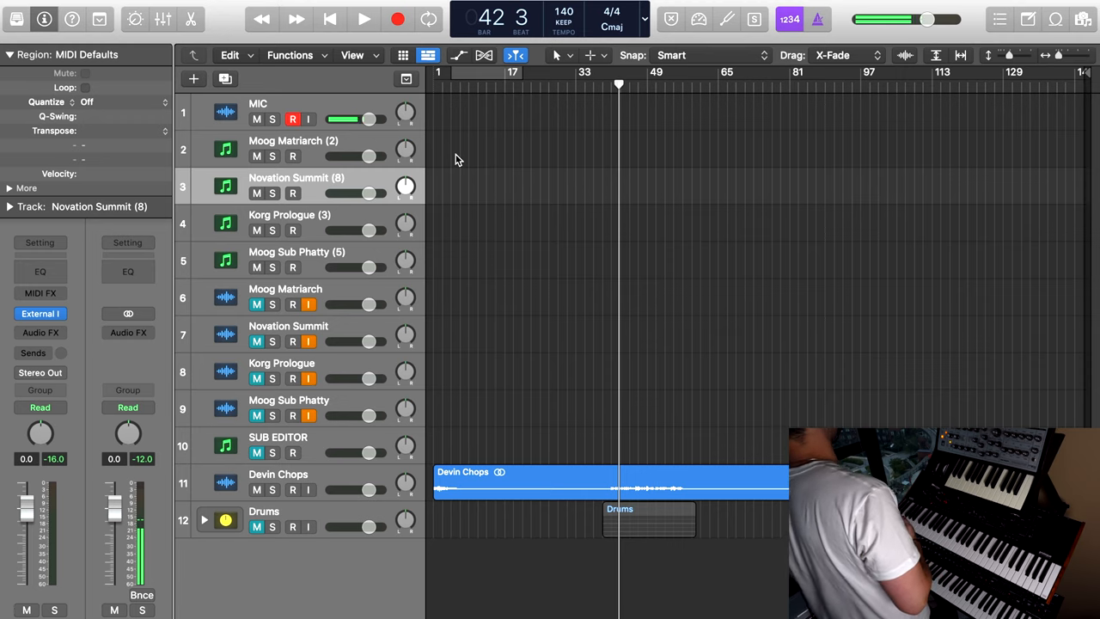
Set the cycle to bars 41–49 and audition the arrangement before recording
{"action": "left_click", "coordinate": [292, 119]}
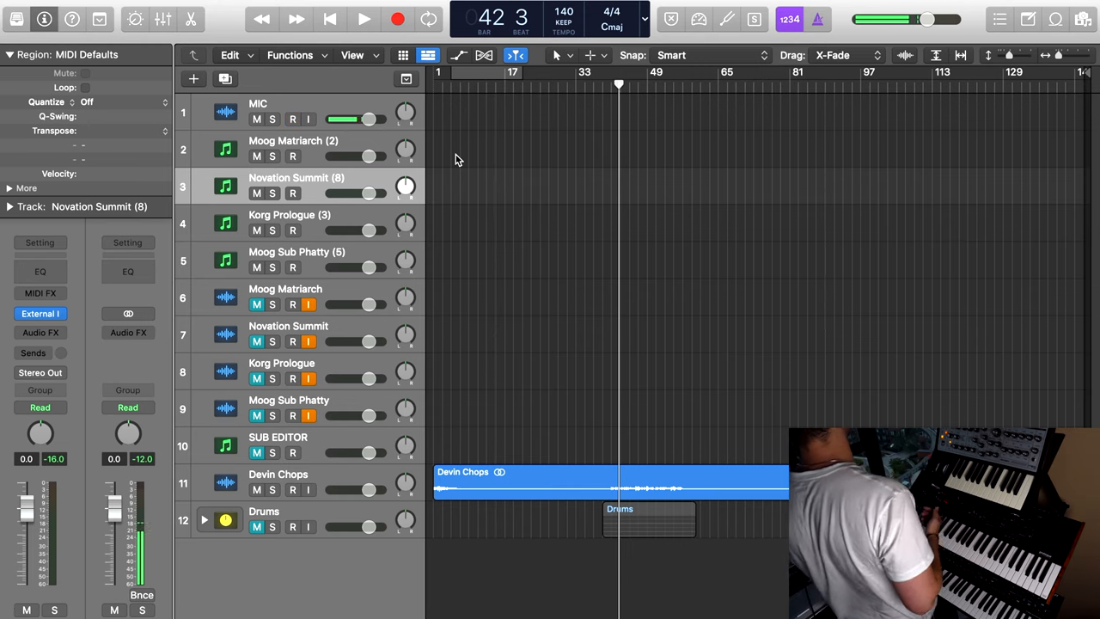
{"action": "left_click", "coordinate": [292, 119]}
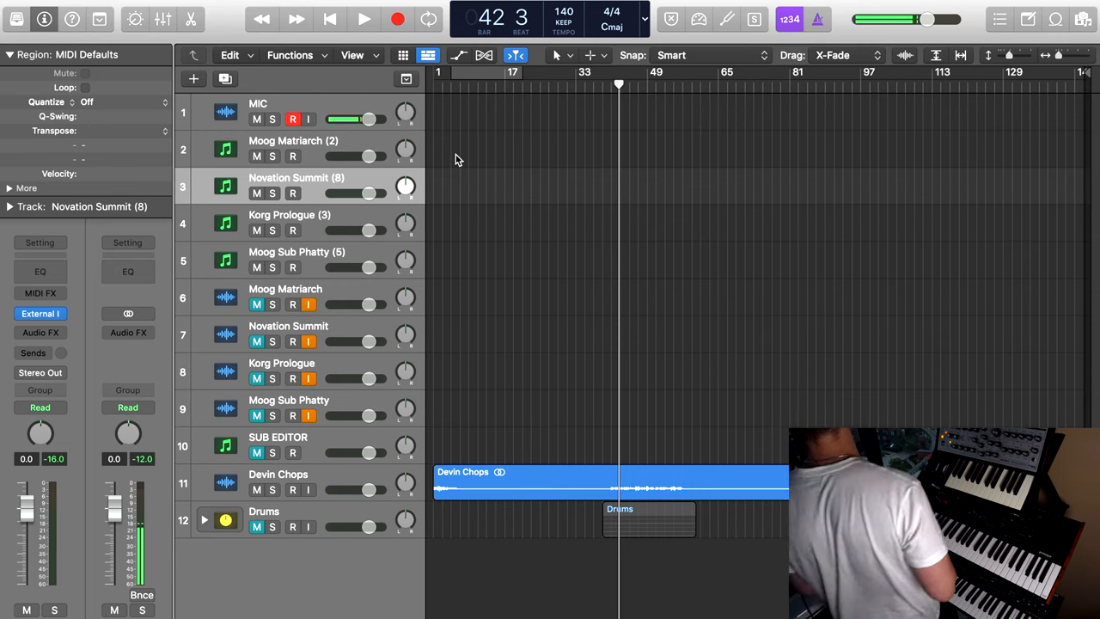
{"action": "left_click", "coordinate": [364, 19]}
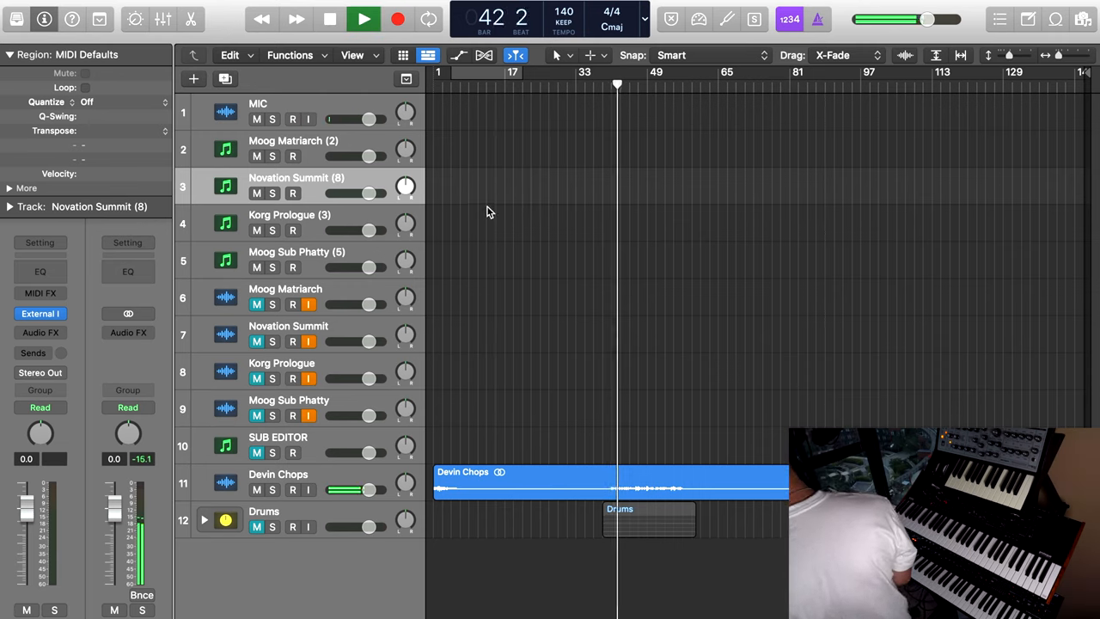
{"action": "left_click", "coordinate": [292, 118]}
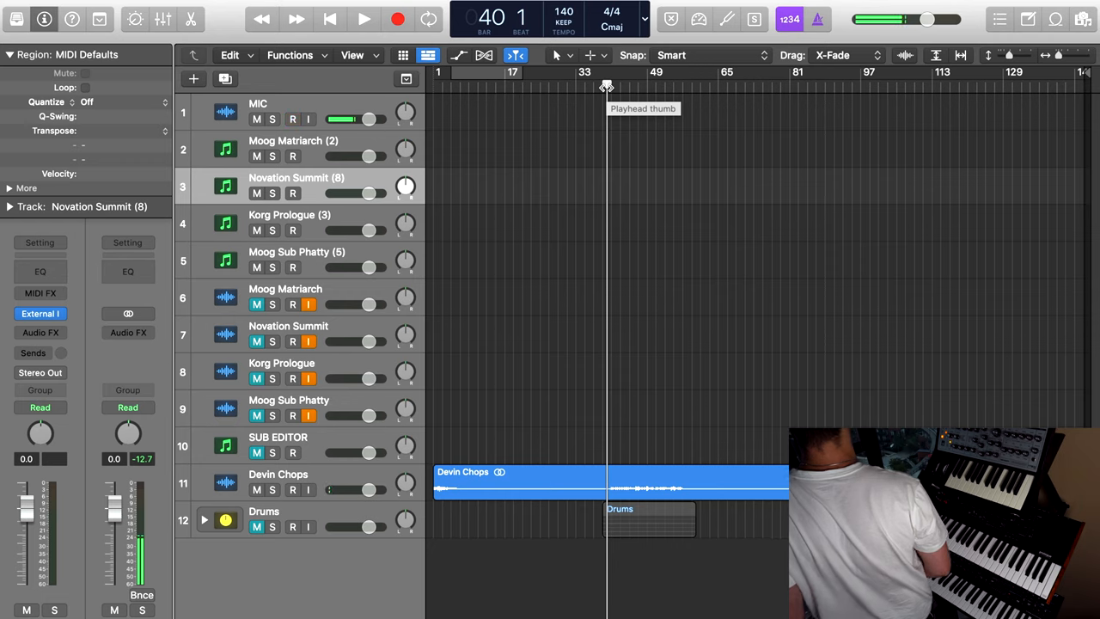
{"action": "left_click", "coordinate": [292, 119]}
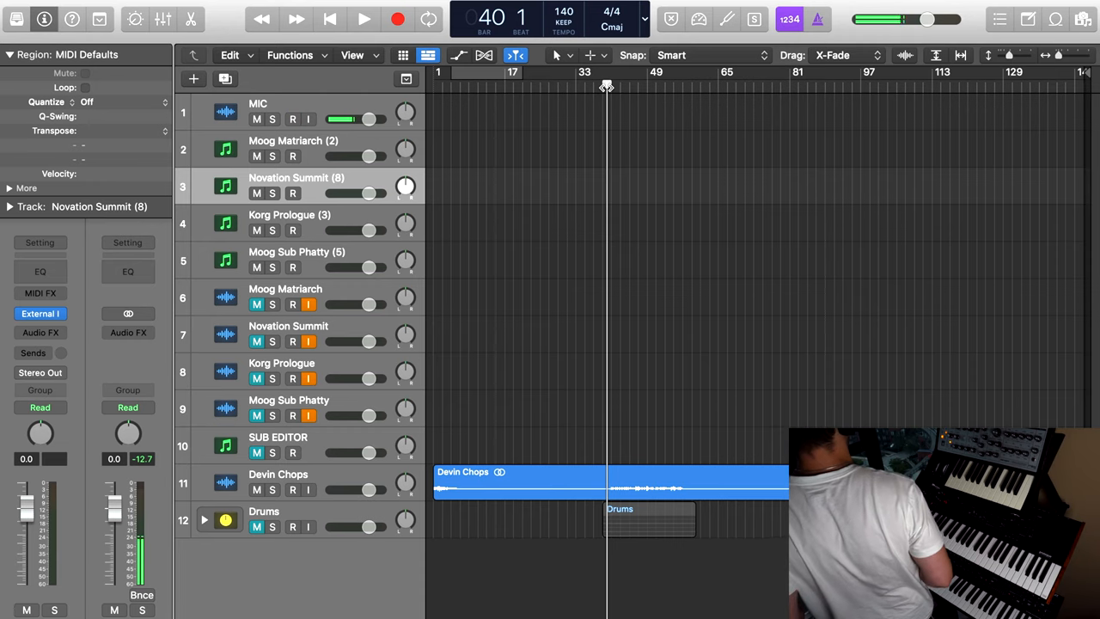
{"action": "left_click", "coordinate": [292, 119]}
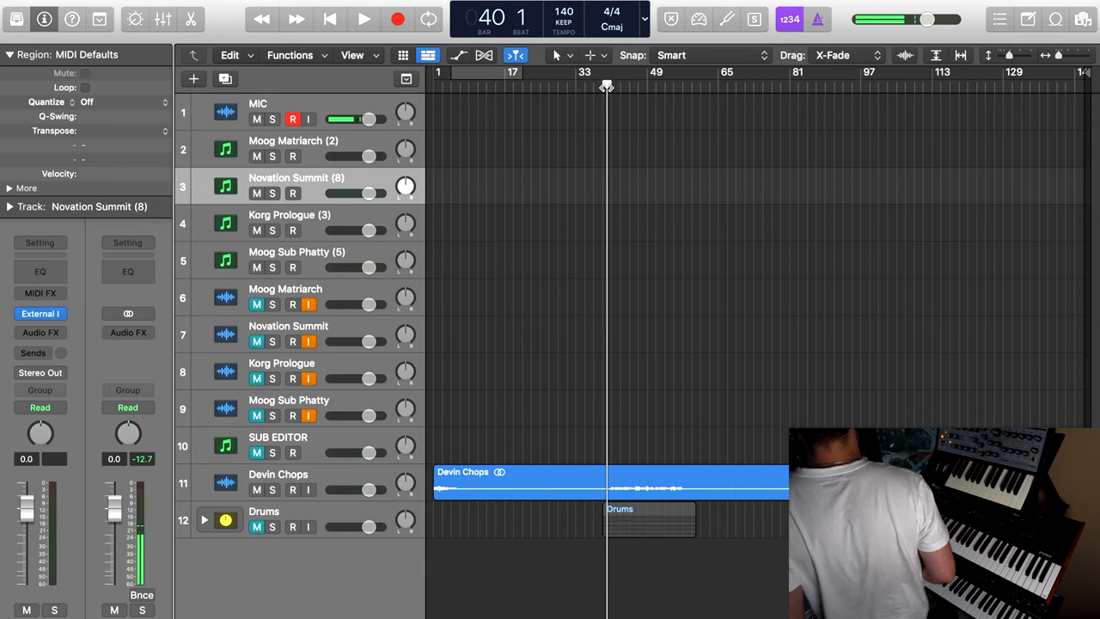
{"action": "left_click", "coordinate": [292, 118]}
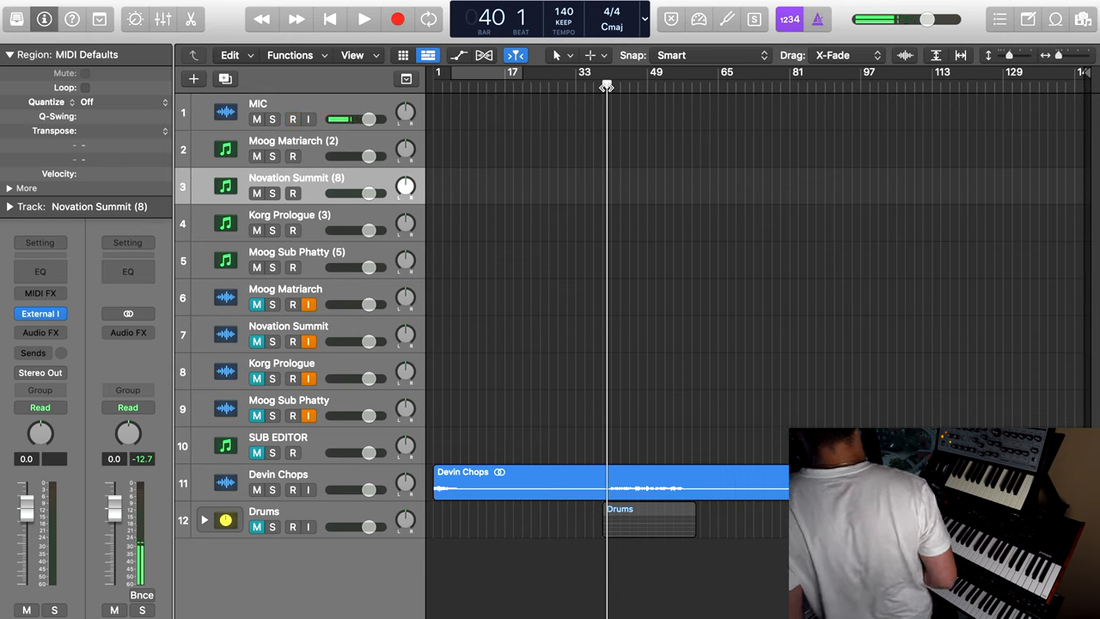
{"action": "left_click", "coordinate": [293, 119]}
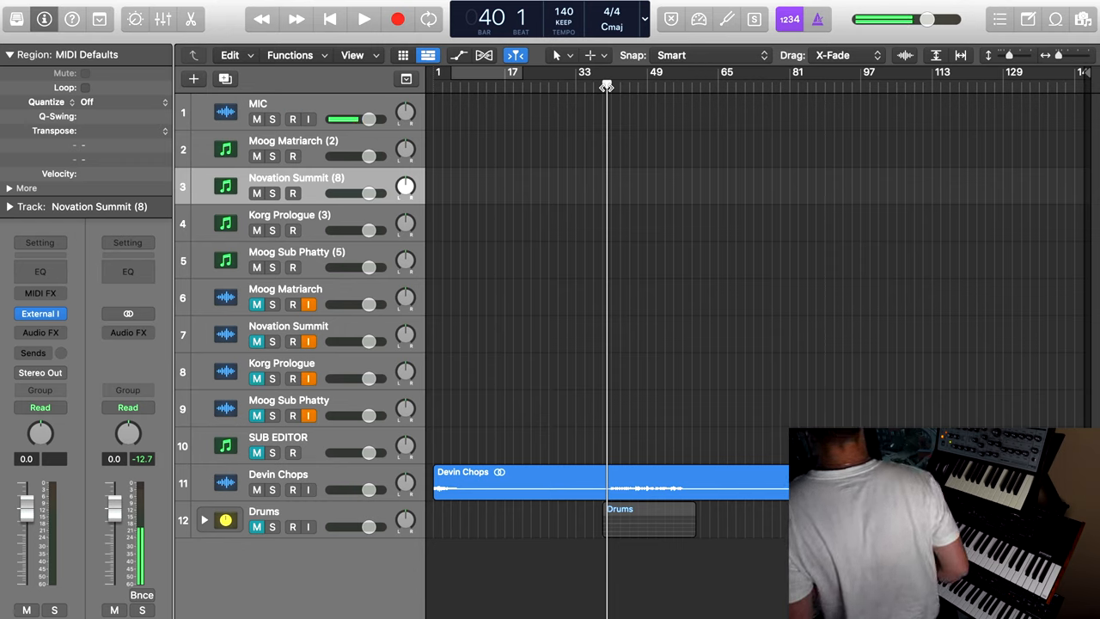
Record the Novation Summit MIDI part and the Moog Matriarch audio take over bars 41–49
{"action": "left_click", "coordinate": [293, 118]}
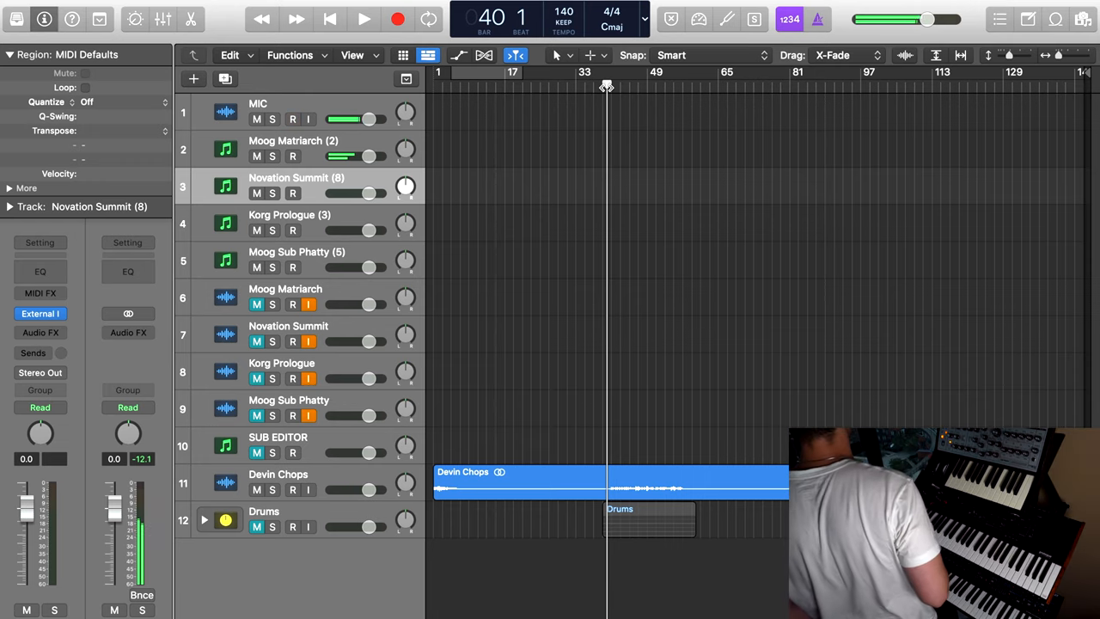
{"action": "left_click", "coordinate": [292, 118]}
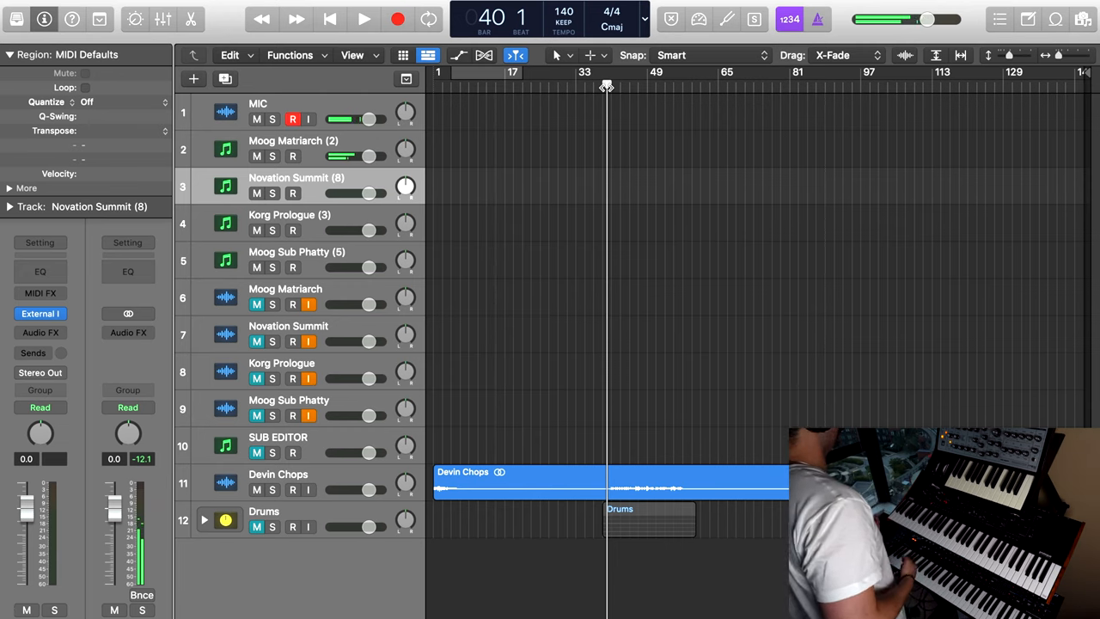
{"action": "left_click", "coordinate": [292, 119]}
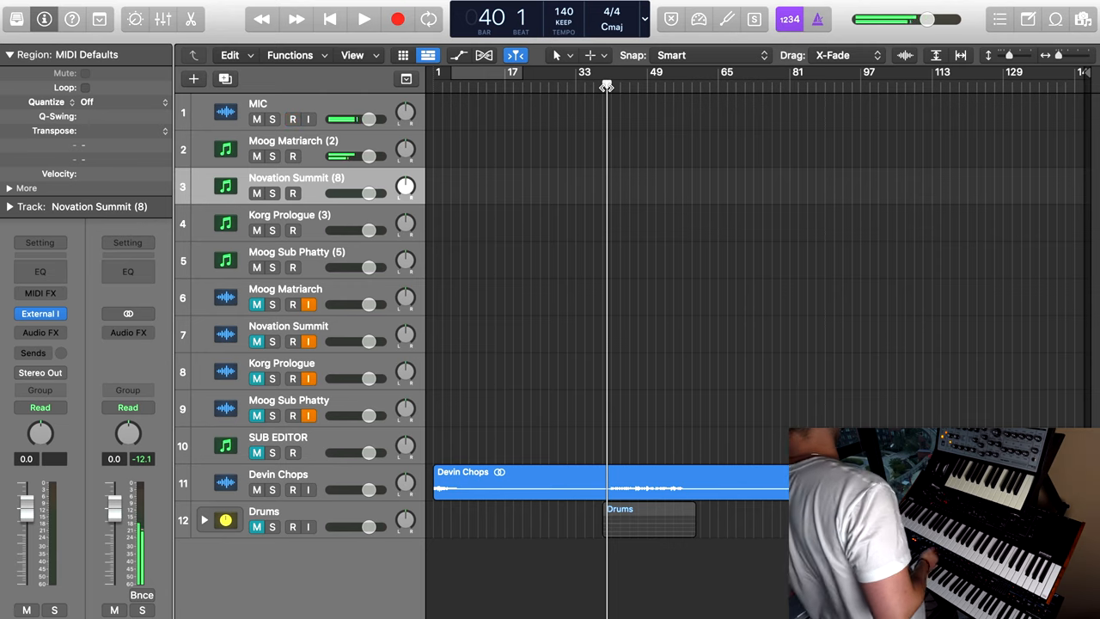
{"action": "left_click", "coordinate": [292, 119]}
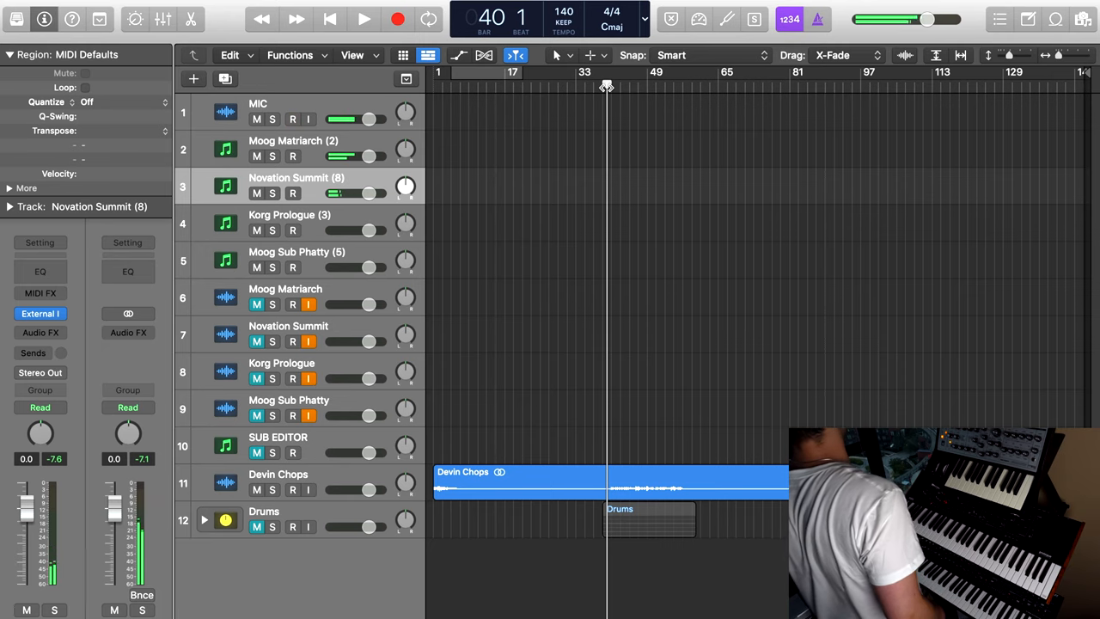
{"action": "left_click", "coordinate": [293, 118]}
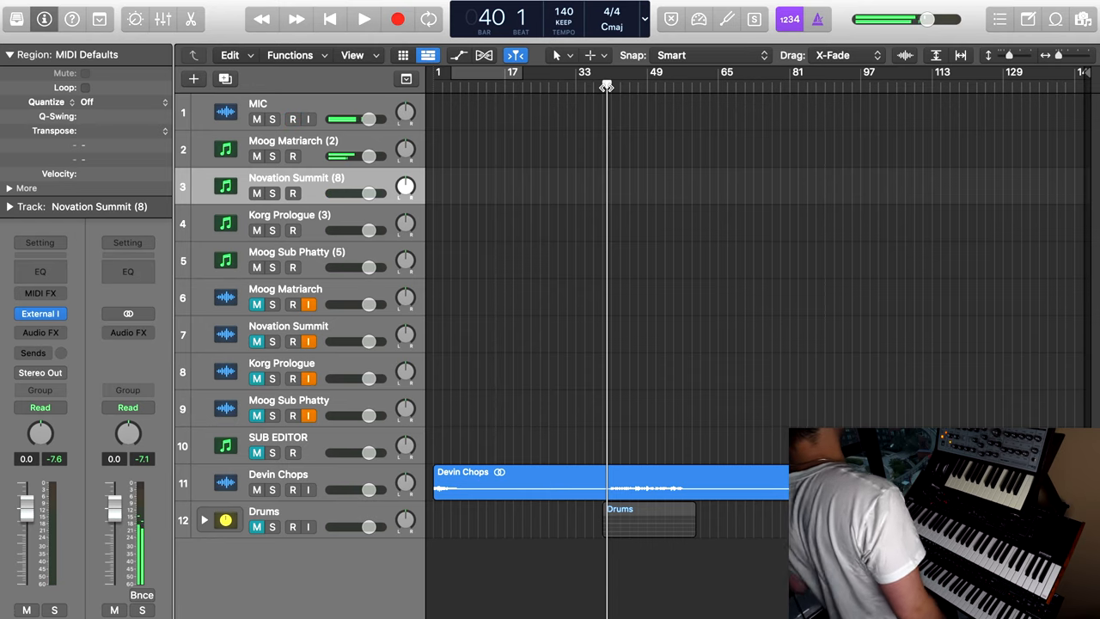
{"action": "left_click", "coordinate": [292, 119]}
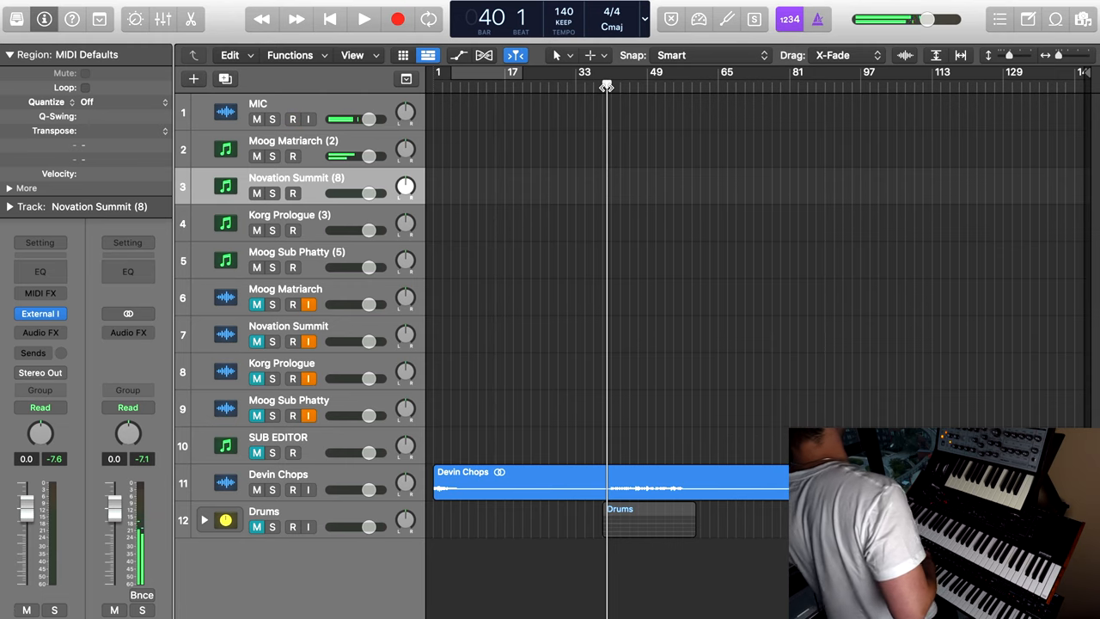
{"action": "left_click", "coordinate": [292, 119]}
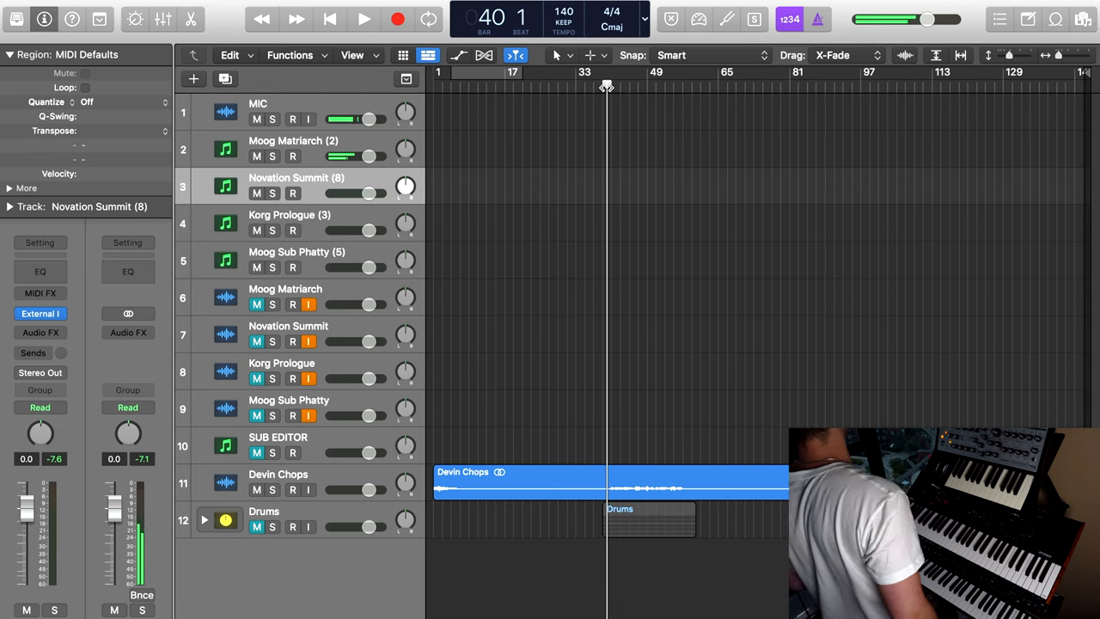
{"action": "left_click", "coordinate": [292, 119]}
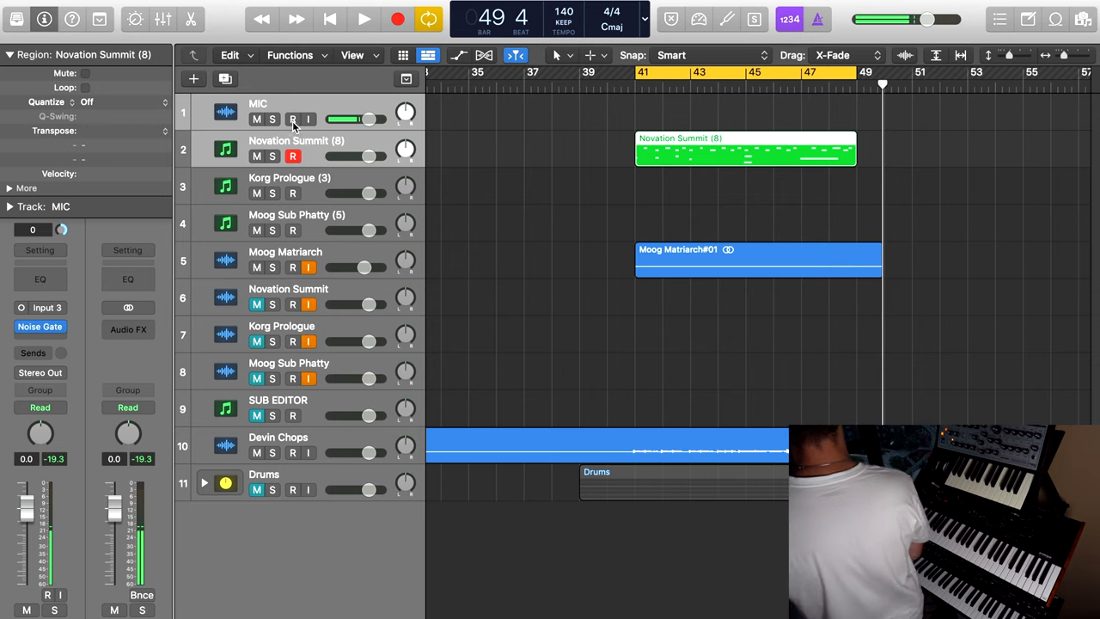
Quantize the Novation Summit MIDI region to 1/8 Note from the Region inspector
{"action": "left_click", "coordinate": [292, 120]}
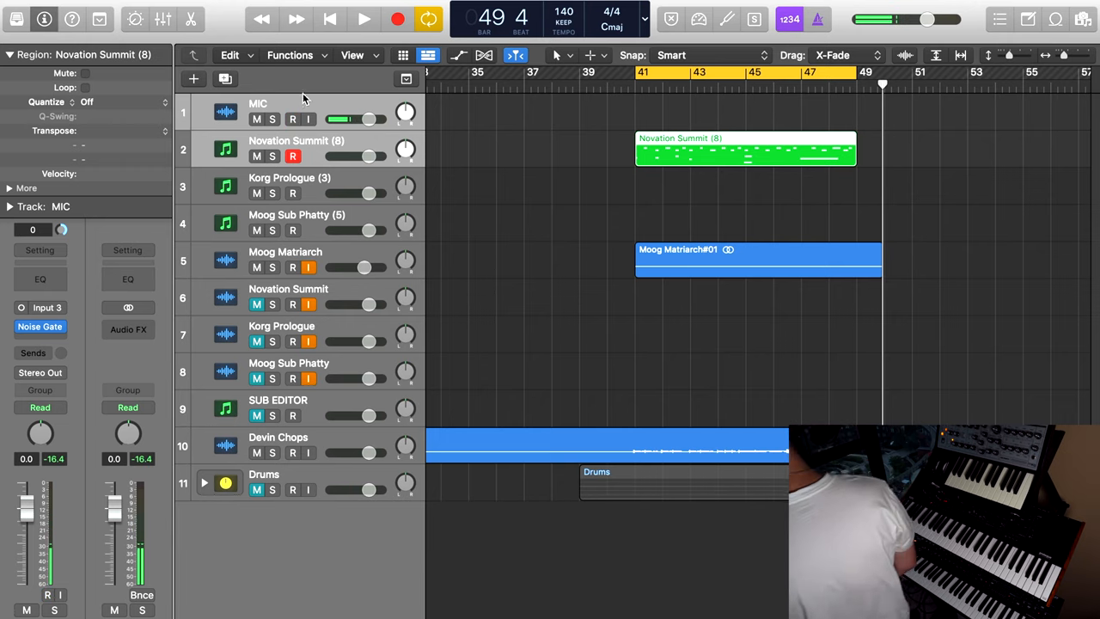
{"action": "left_click", "coordinate": [102, 101]}
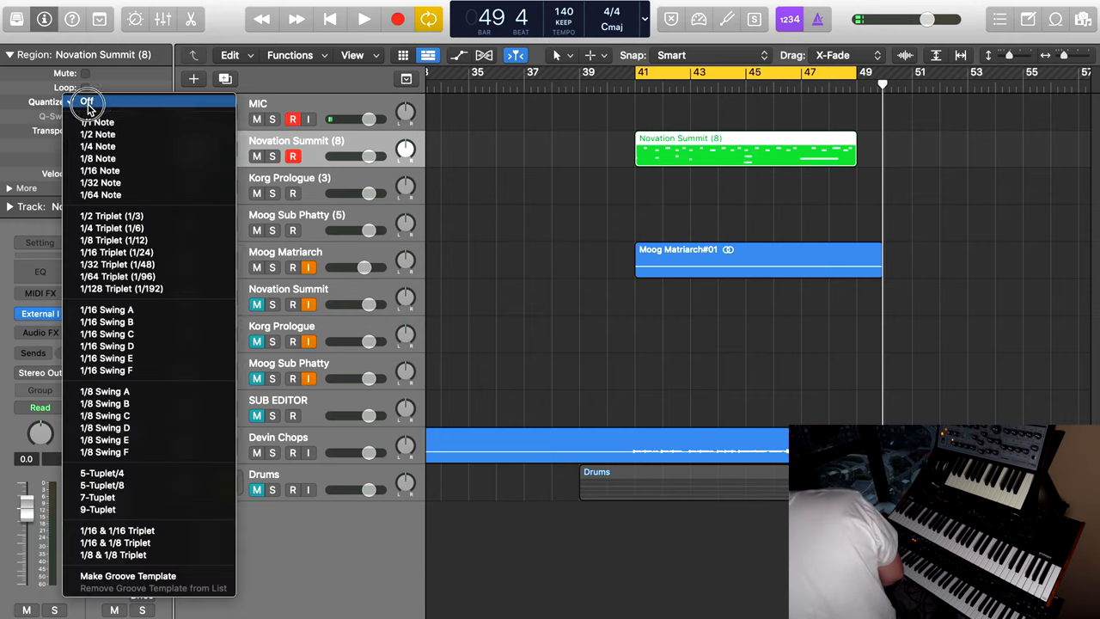
{"action": "mouse_move", "coordinate": [98, 158]}
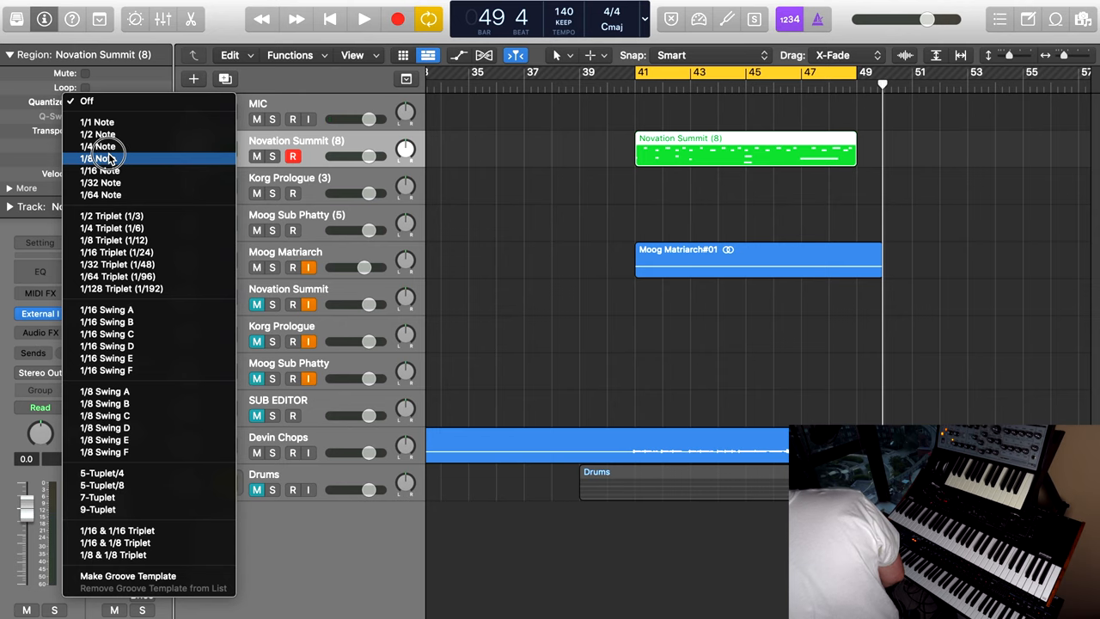
{"action": "left_click", "coordinate": [100, 158]}
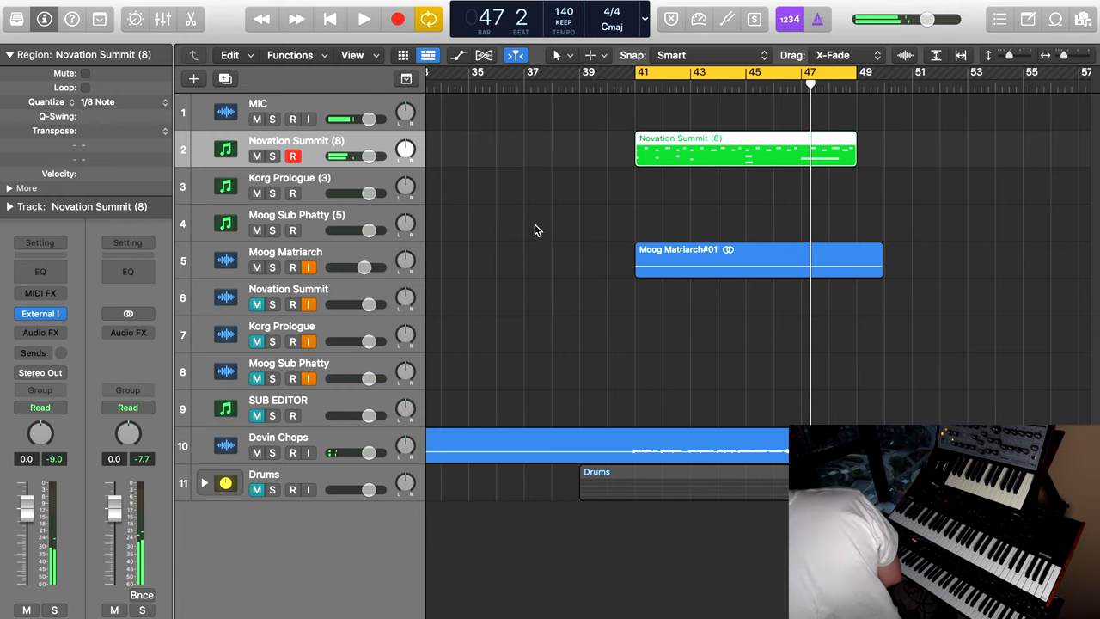
Inspect individual Summit notes and their velocities in the Piano Roll
{"action": "double_click", "coordinate": [746, 148]}
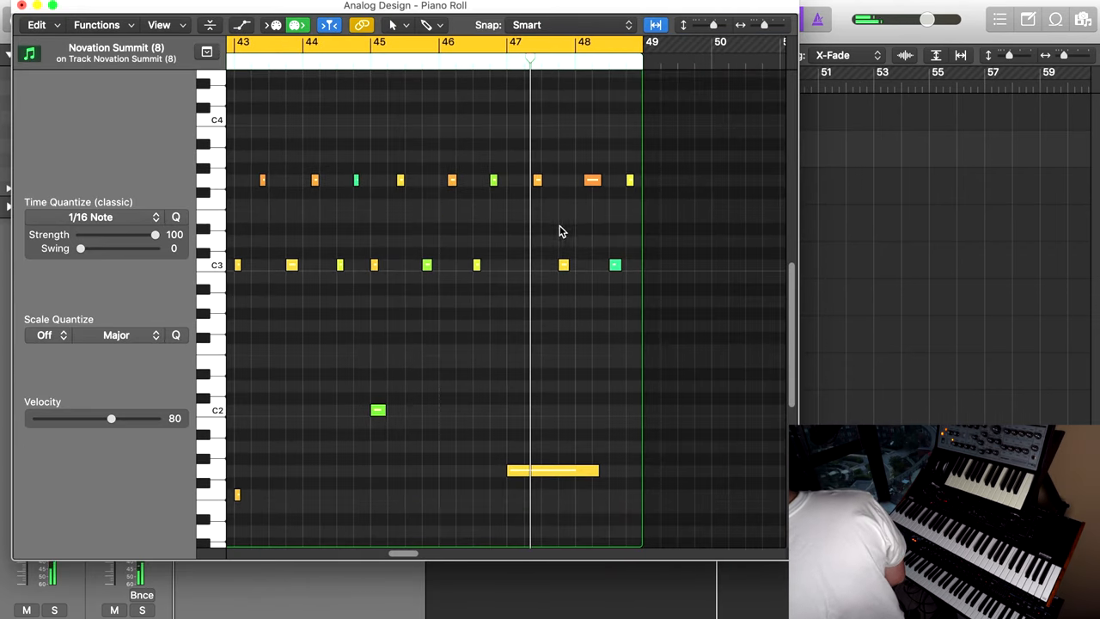
{"action": "left_click", "coordinate": [513, 265]}
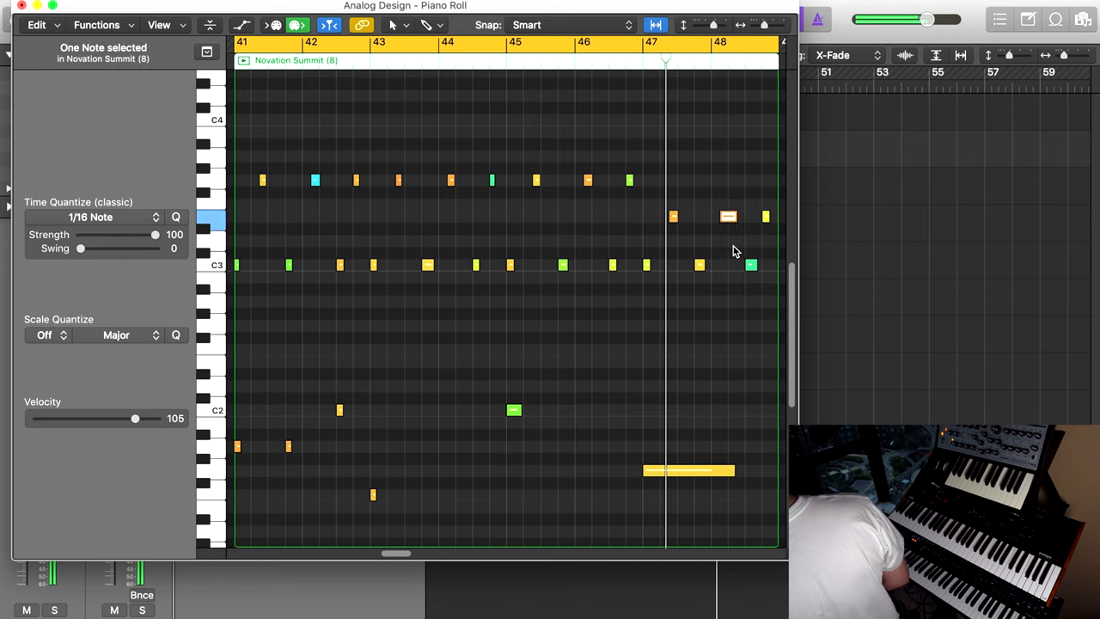
{"action": "left_click", "coordinate": [750, 265]}
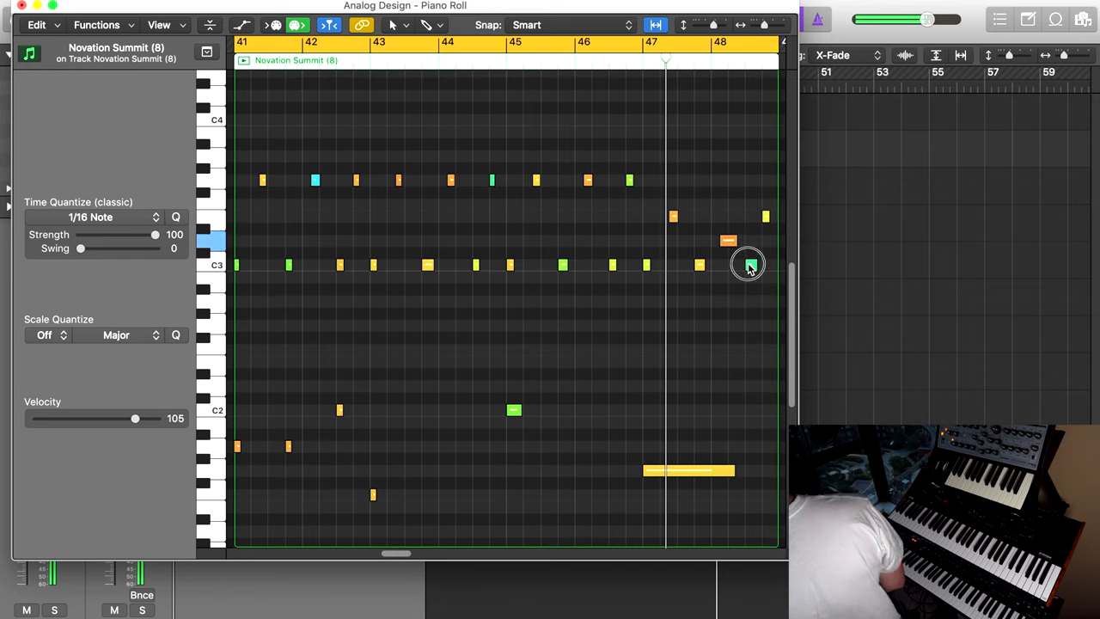
{"action": "left_click", "coordinate": [748, 265]}
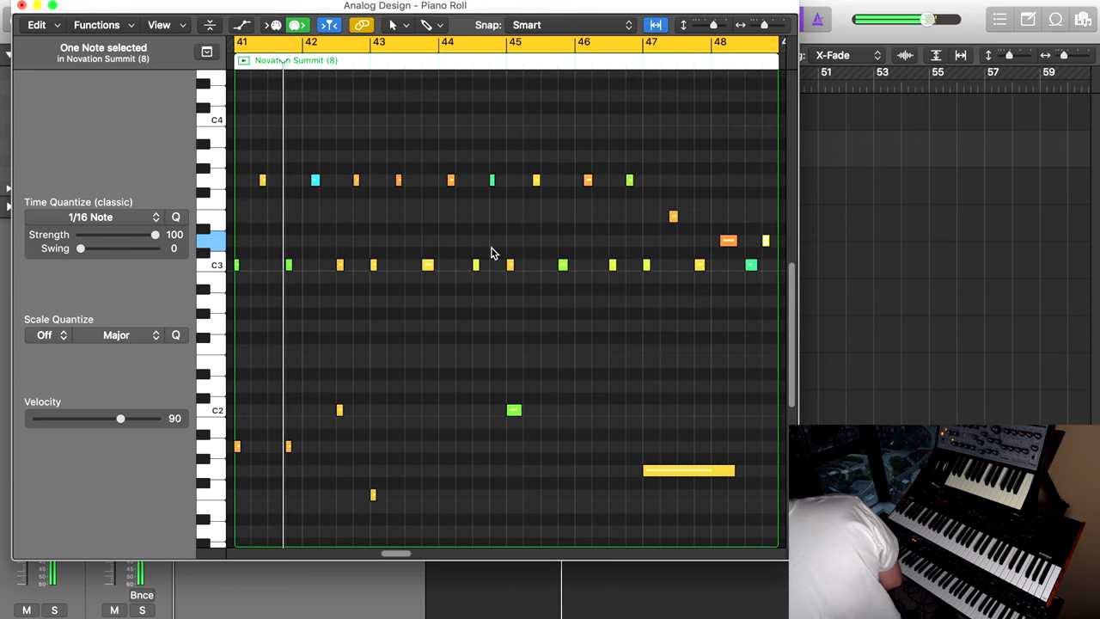
{"action": "scroll", "scroll_direction": "down", "scroll_amount": 3}
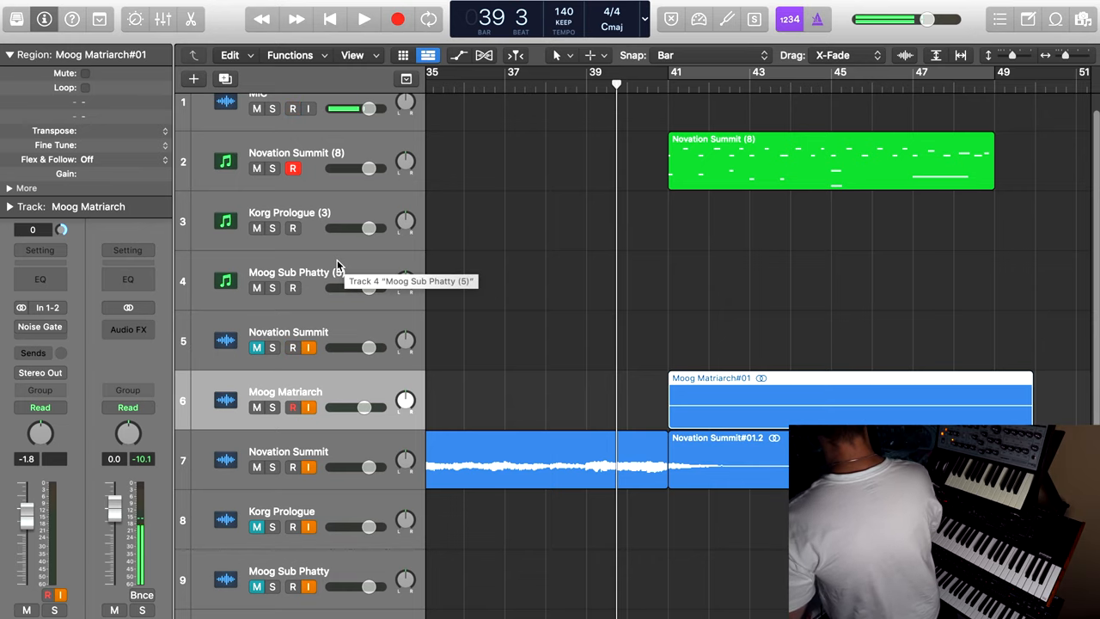
Record the Summit's output as an audio take spanning roughly bars 41–47
{"action": "scroll", "scroll_direction": "down", "scroll_amount": 3}
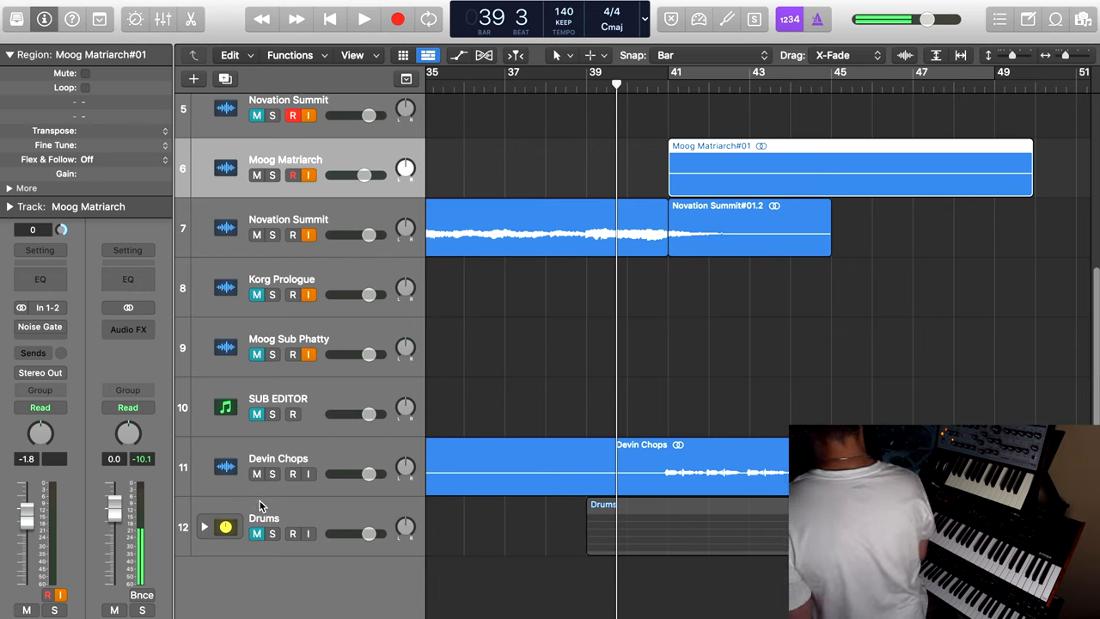
{"action": "mouse_move", "coordinate": [249, 512]}
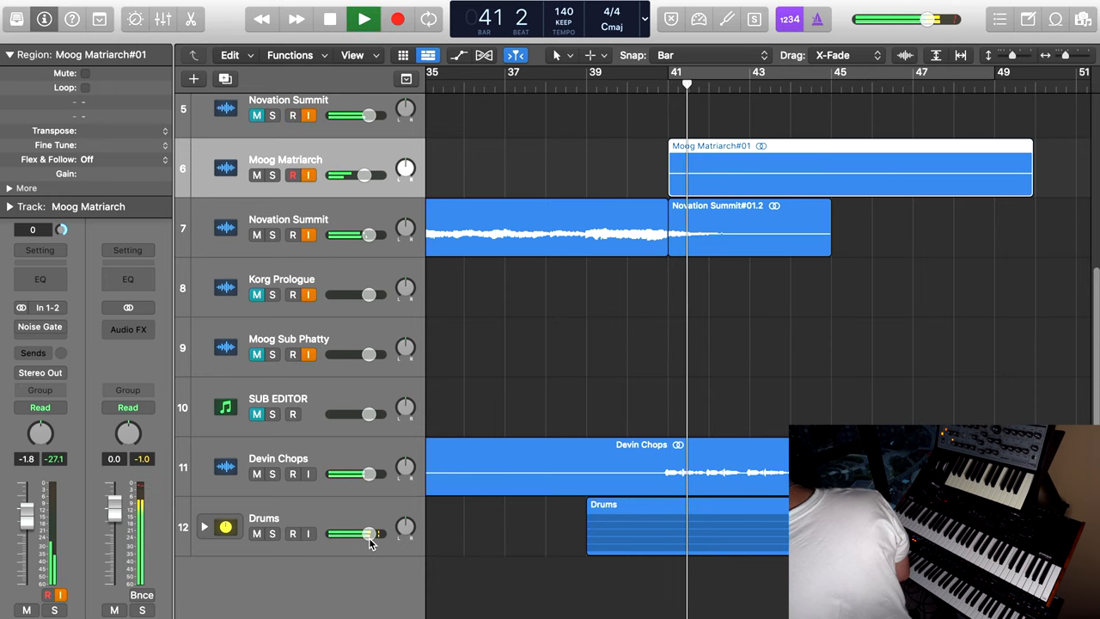
Lower the Drums track volume fader slightly
{"action": "left_click_drag", "start_coordinate": [370, 533], "coordinate": [347, 533]}
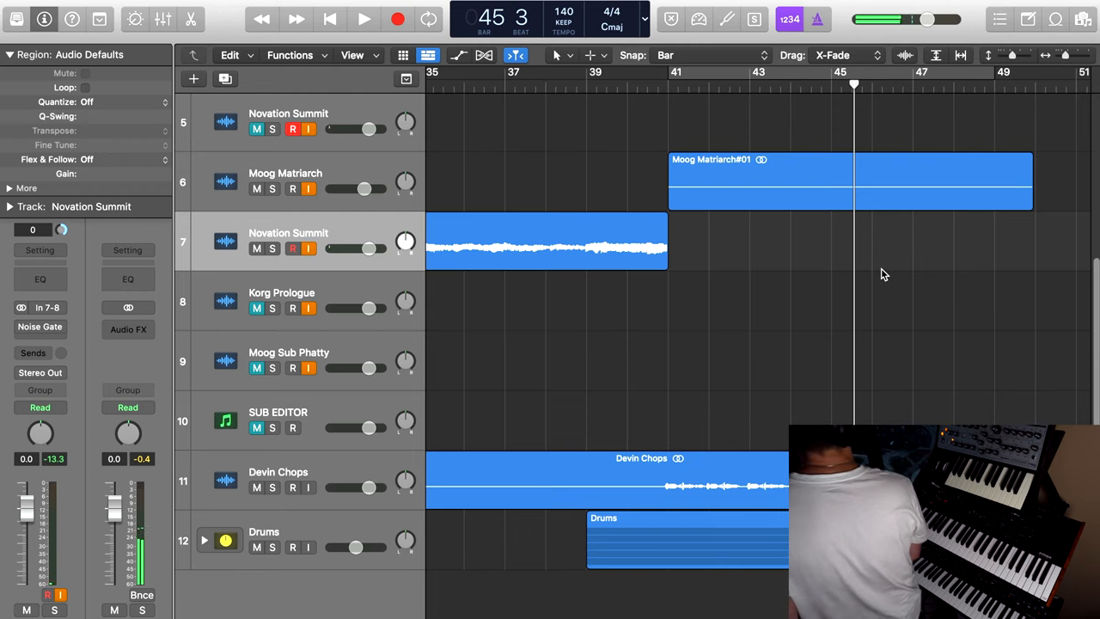
{"action": "mouse_move", "coordinate": [866, 251]}
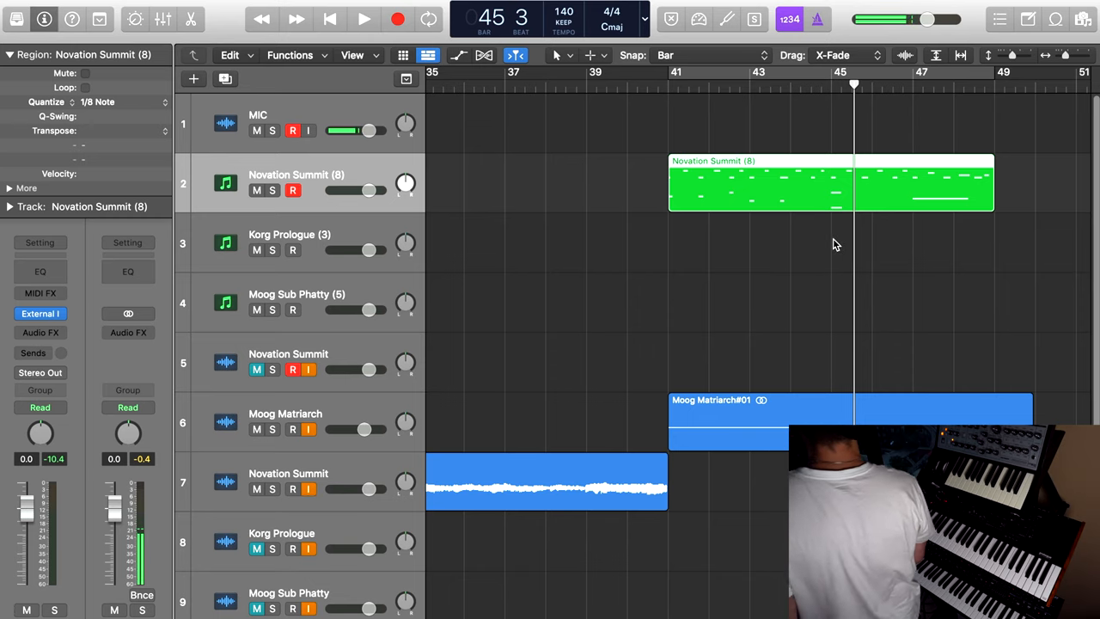
Select and reshape groups of Summit (8) notes, leaving a long held note near bar 47
{"action": "scroll", "scroll_direction": "down", "scroll_amount": 3}
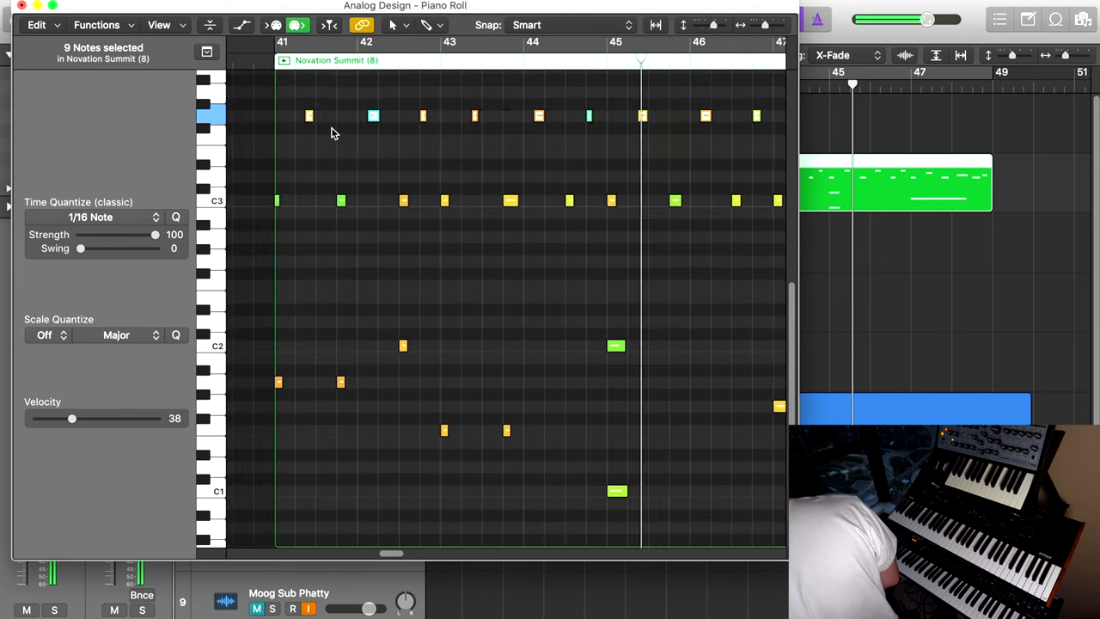
{"action": "left_click", "coordinate": [361, 95]}
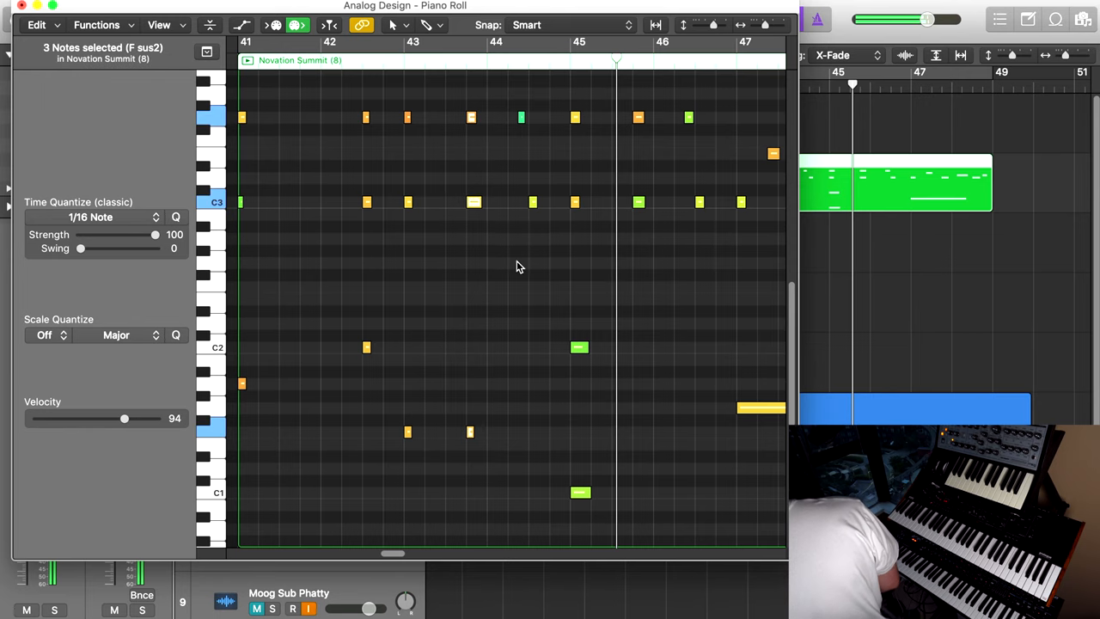
{"action": "left_click", "coordinate": [490, 117]}
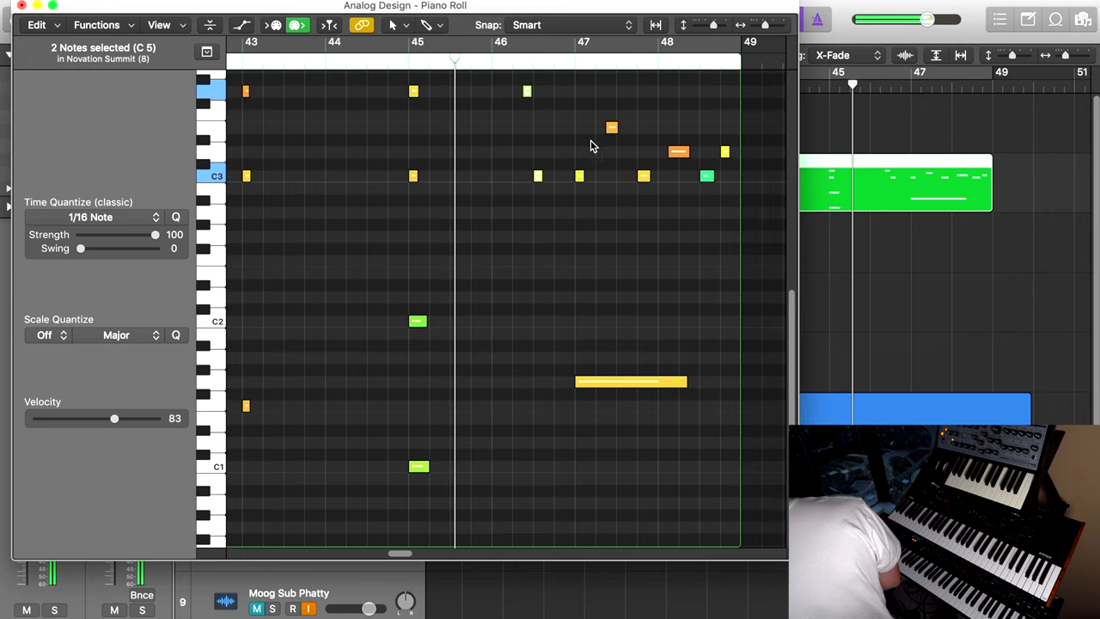
{"action": "left_click", "coordinate": [612, 127]}
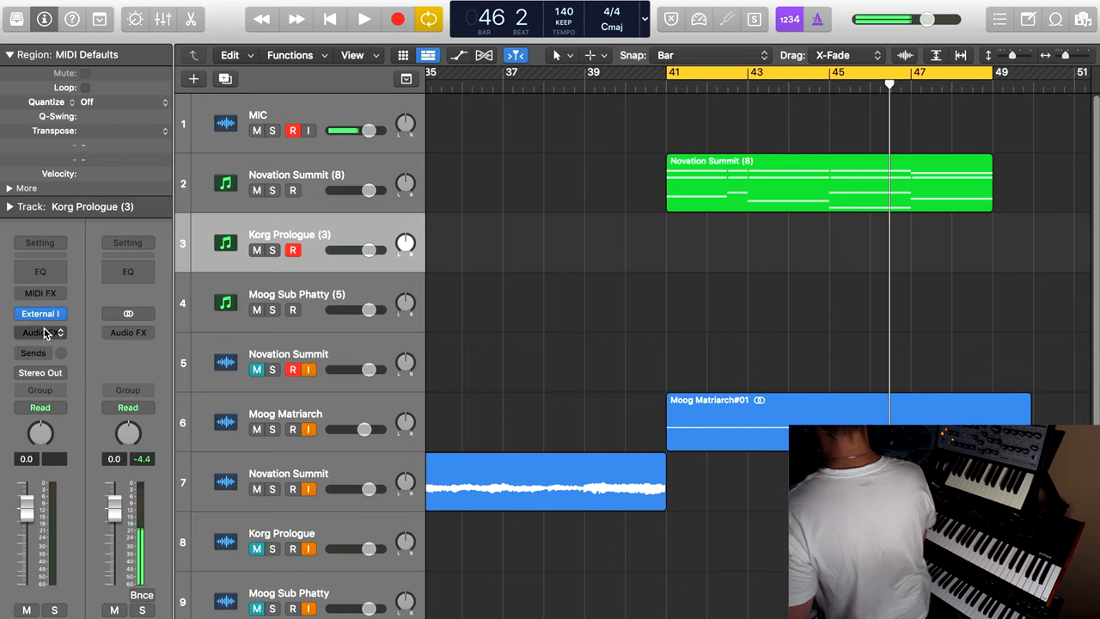
Copy the Summit (8) region onto the Korg Prologue track and create a matching Sub Phatty region
{"action": "left_click", "coordinate": [364, 19]}
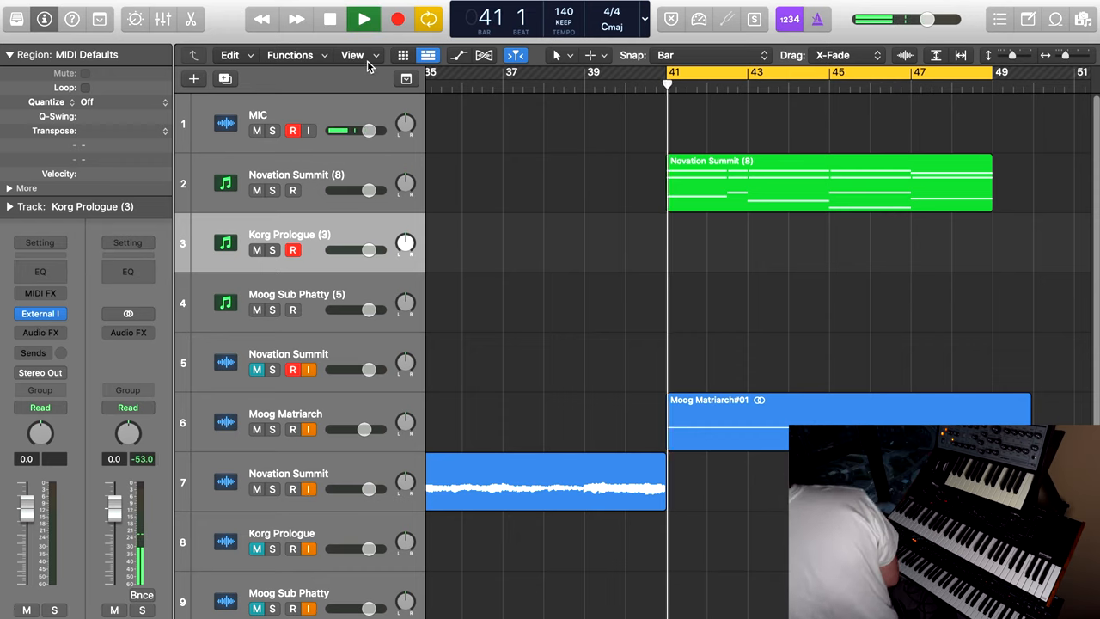
{"action": "left_click_drag", "start_coordinate": [828, 182], "coordinate": [829, 244]}
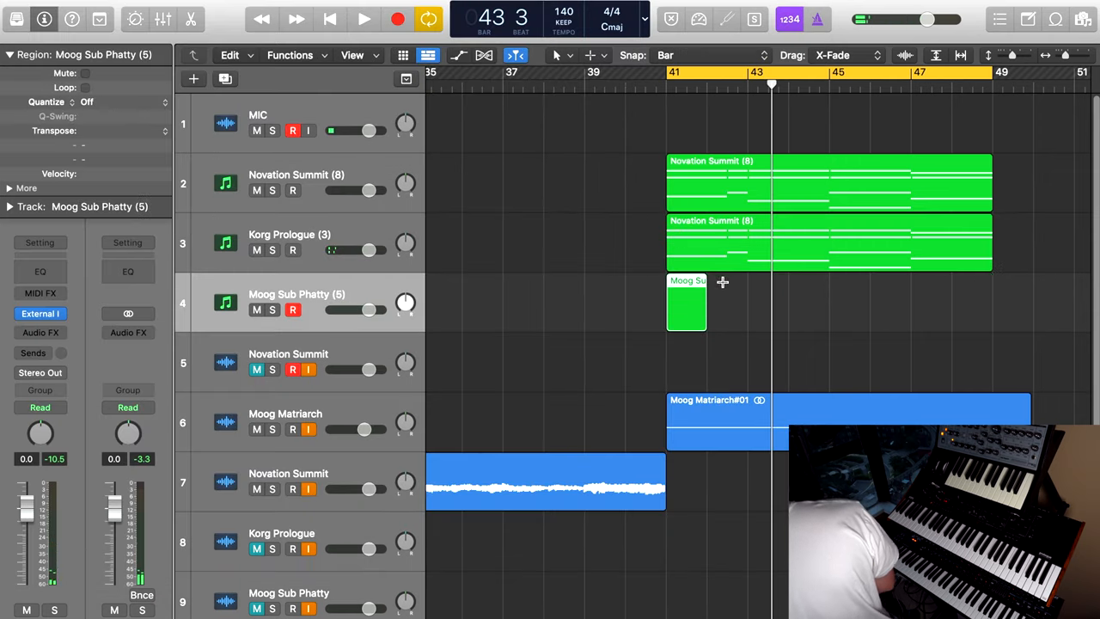
{"action": "double_click", "coordinate": [686, 303]}
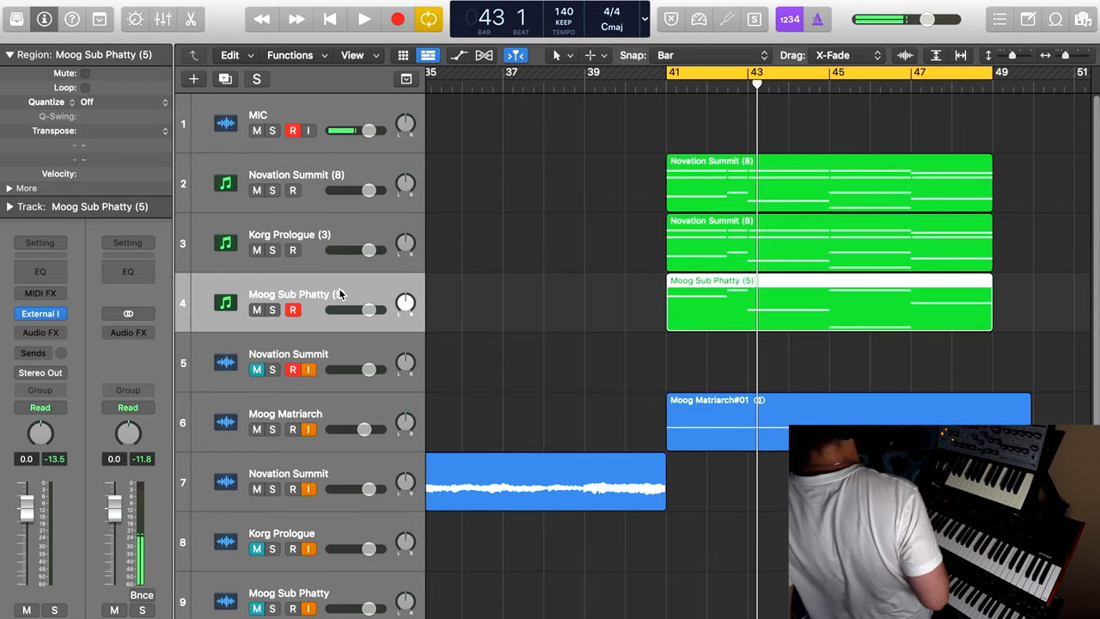
Select the Moog Sub Phatty track for the summing stack named Group
{"action": "left_click", "coordinate": [365, 19]}
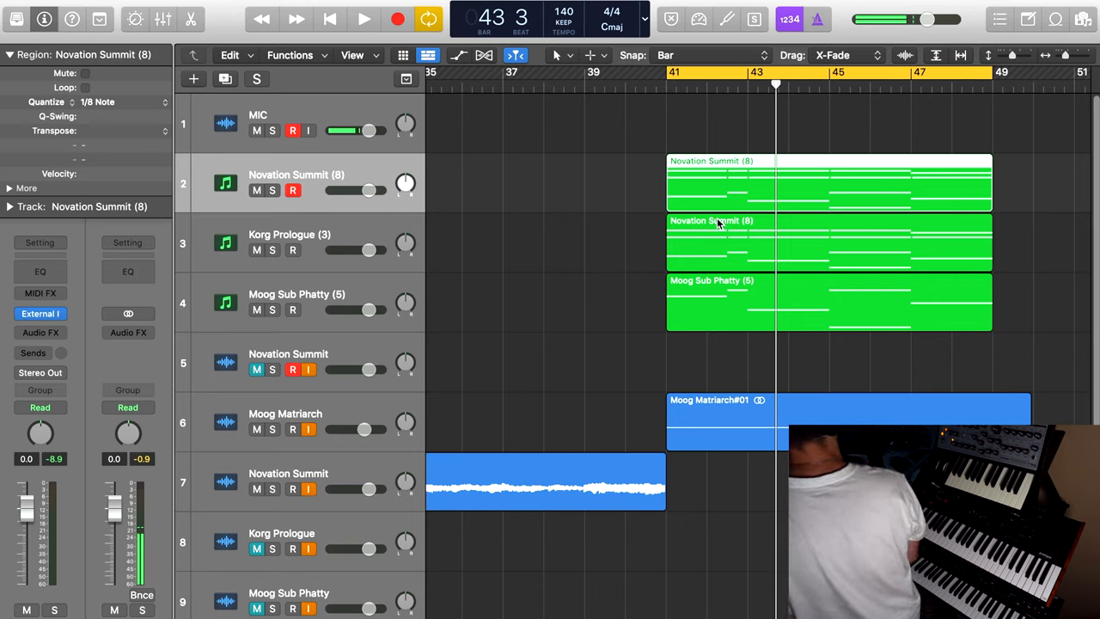
{"action": "mouse_move", "coordinate": [731, 239]}
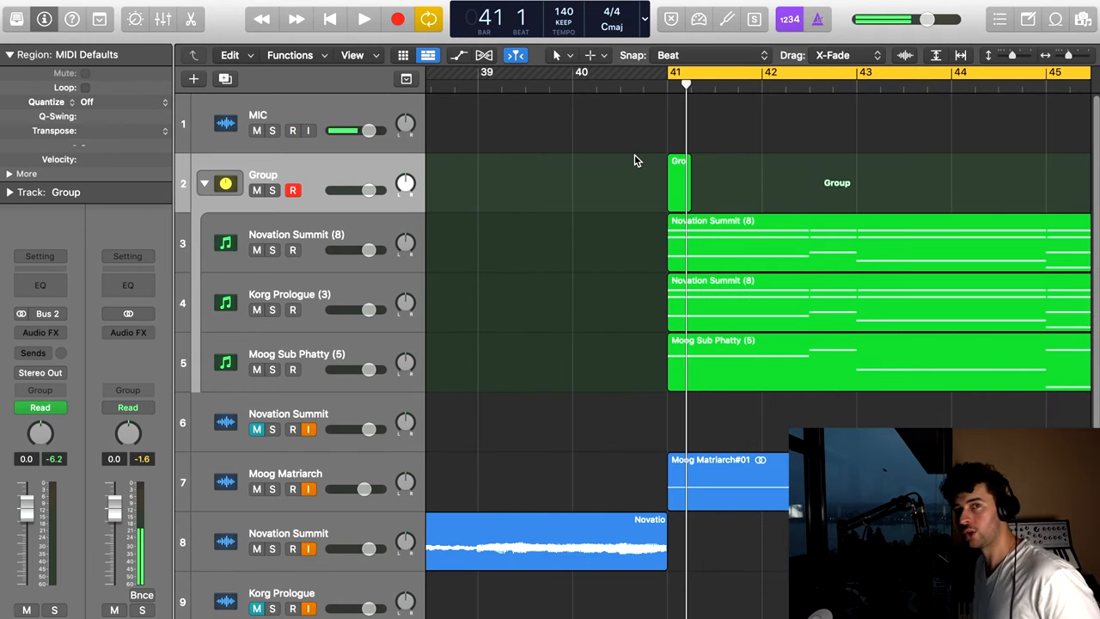
Replace the short Group region with a new one drawn at bar 41
{"action": "left_click", "coordinate": [292, 130]}
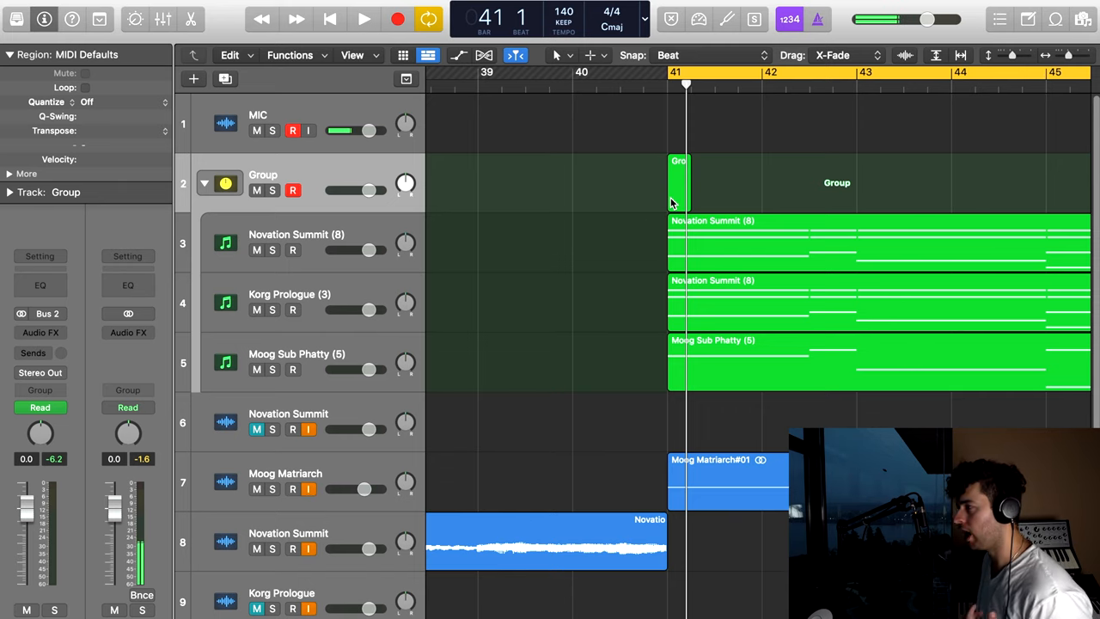
{"action": "left_click", "coordinate": [679, 182]}
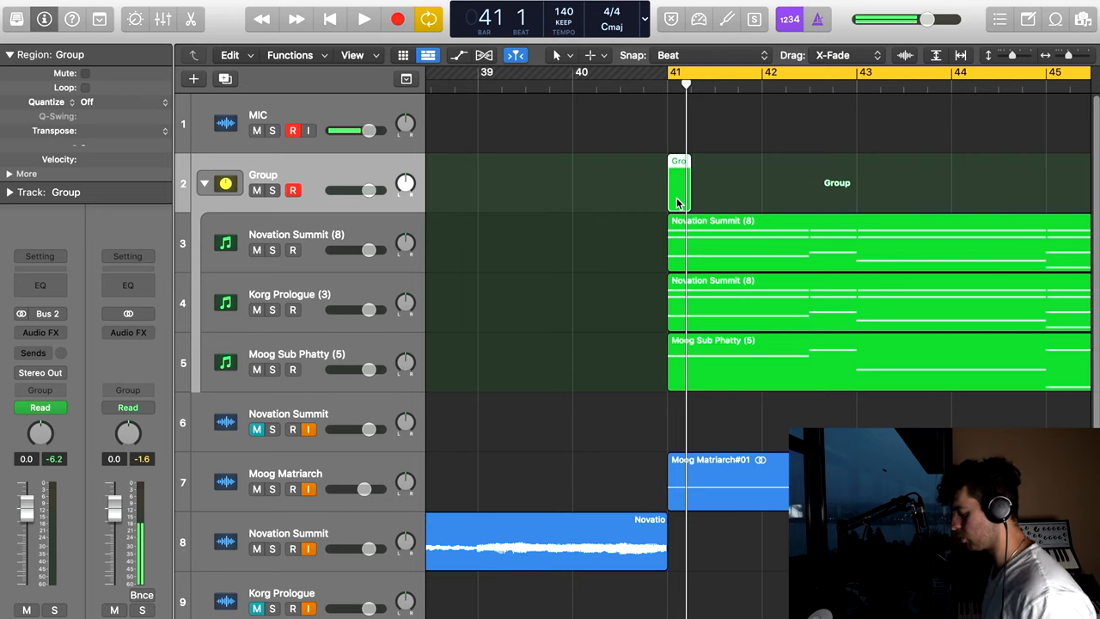
{"action": "left_click", "coordinate": [677, 182]}
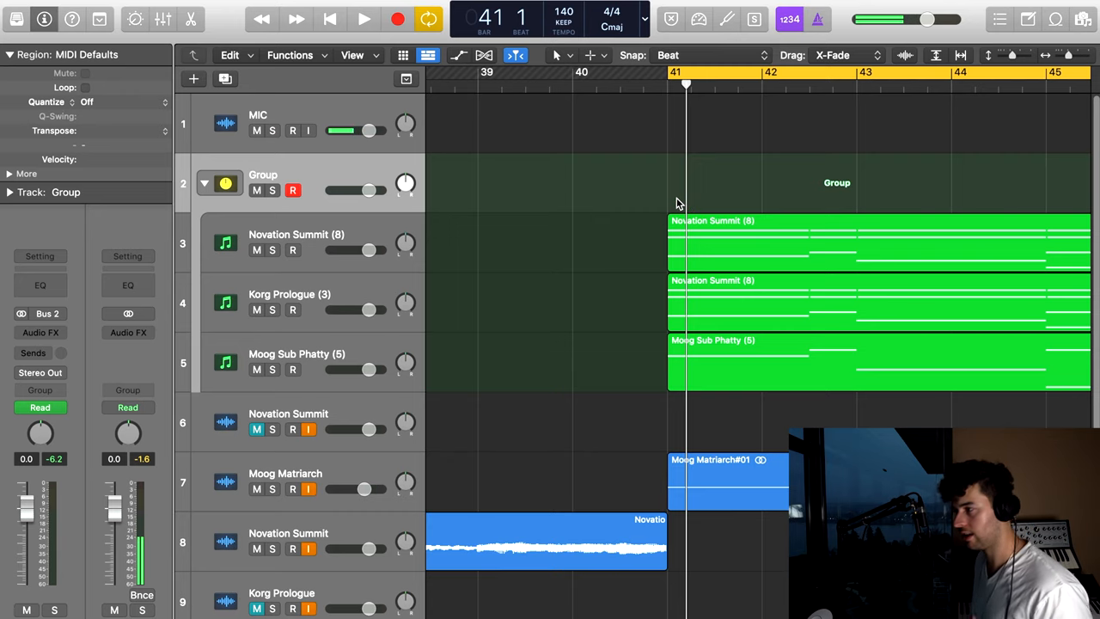
{"action": "left_click", "coordinate": [292, 130]}
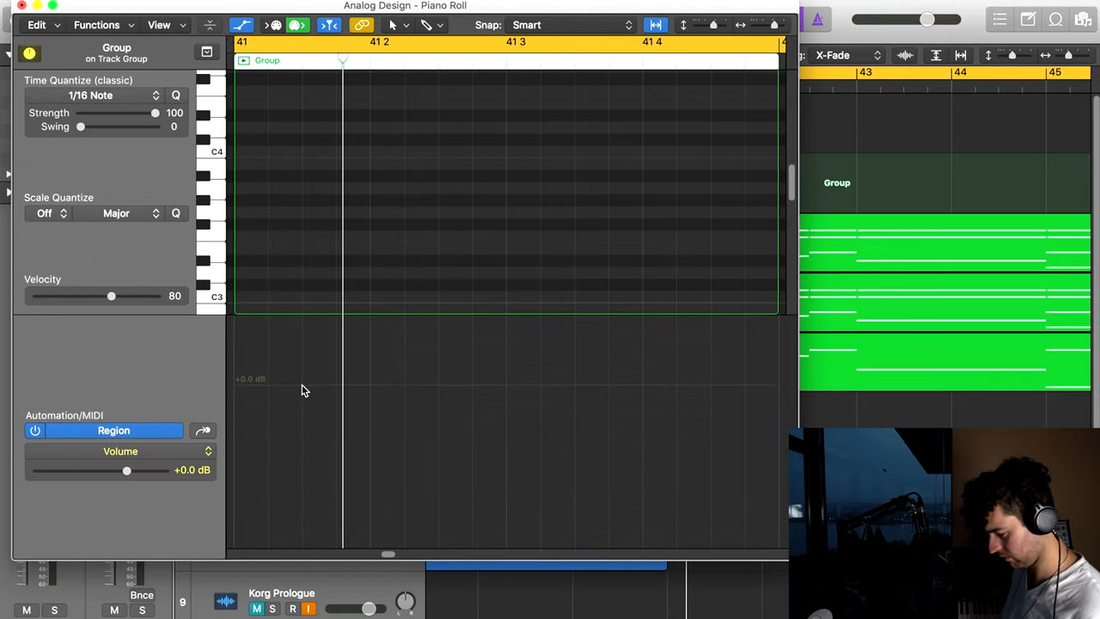
Draw a volume rise from -∞ to 0 dB and bend it into a curve dipping to -22 dB
{"action": "left_click", "coordinate": [232, 385]}
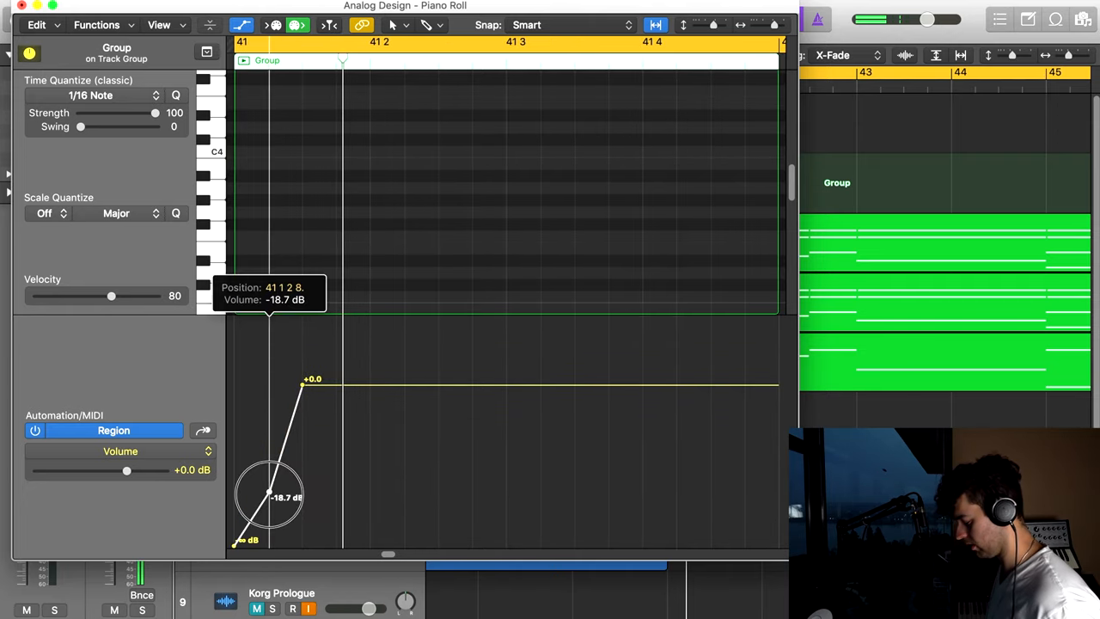
{"action": "left_click_drag", "start_coordinate": [268, 497], "coordinate": [268, 506]}
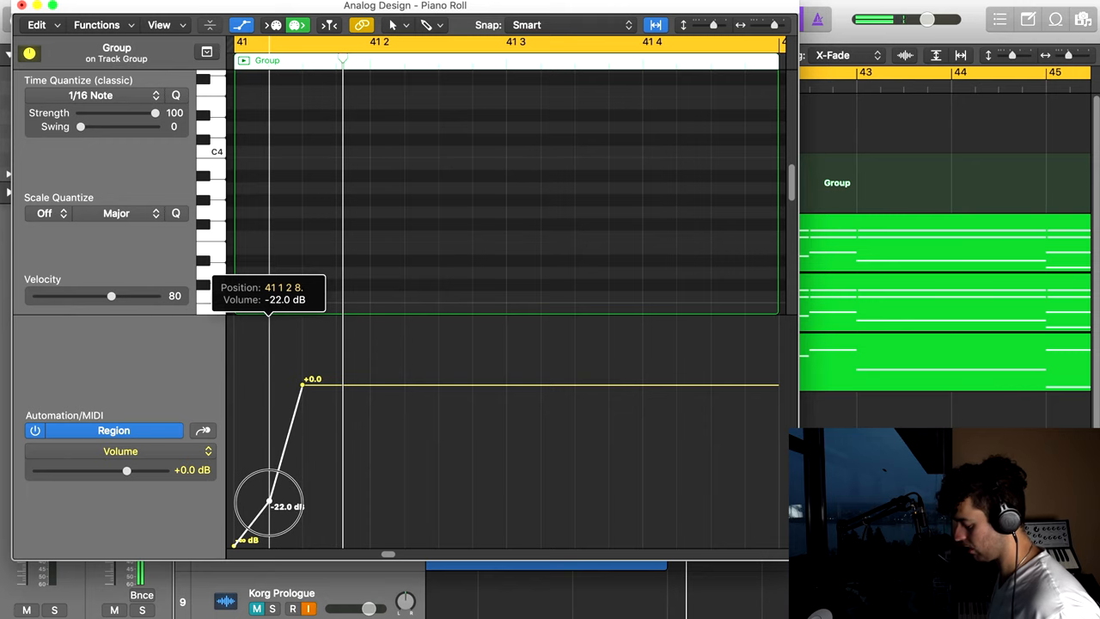
{"action": "left_click_drag", "start_coordinate": [268, 505], "coordinate": [268, 505]}
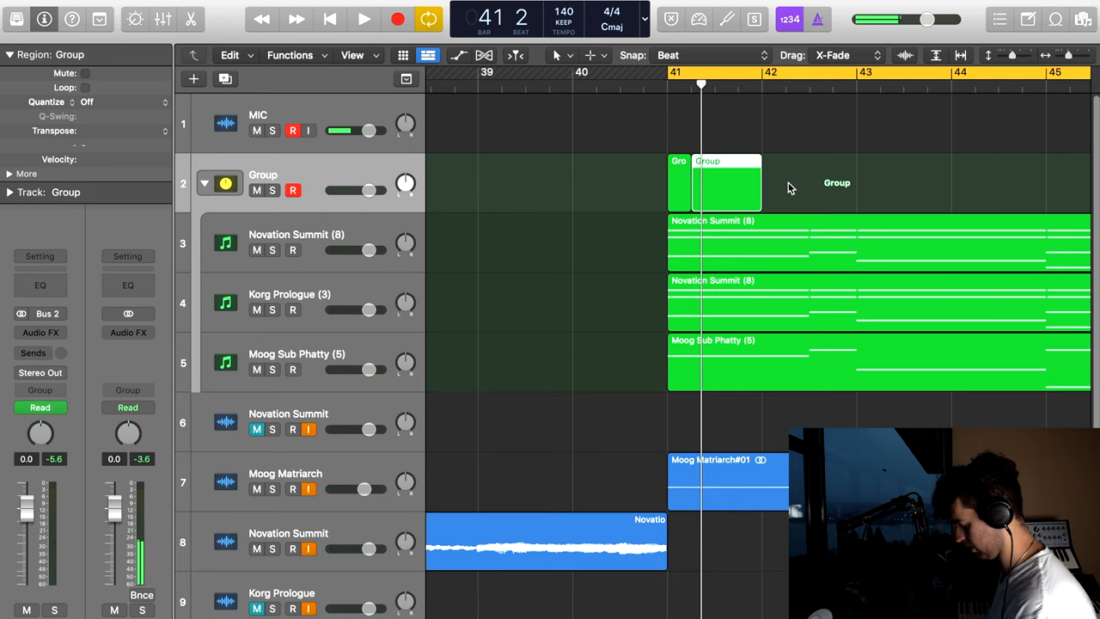
Copy the swell region to bars 42 and 43 so it repeats across the drop
{"action": "left_click_drag", "start_coordinate": [726, 182], "coordinate": [760, 164]}
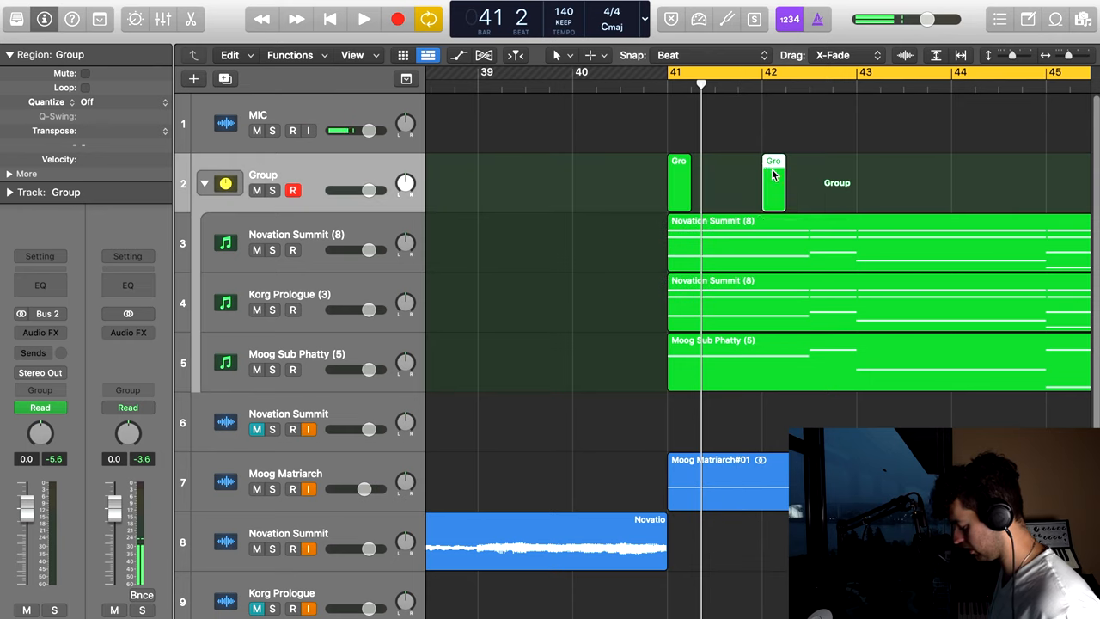
{"action": "left_click", "coordinate": [365, 19]}
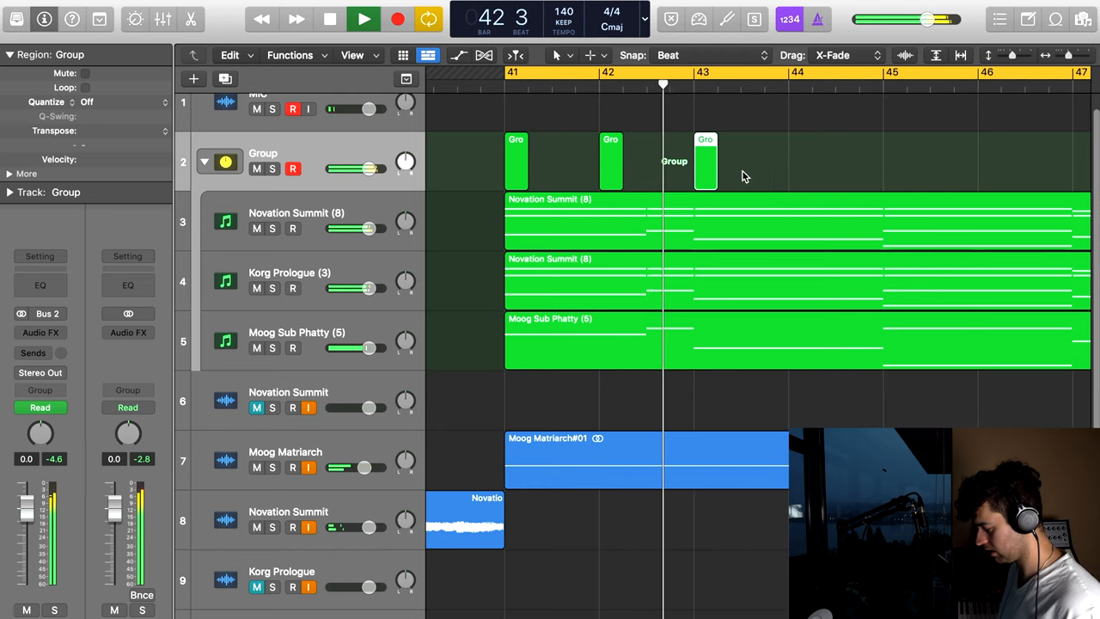
{"action": "left_click_drag", "start_coordinate": [705, 162], "coordinate": [766, 162]}
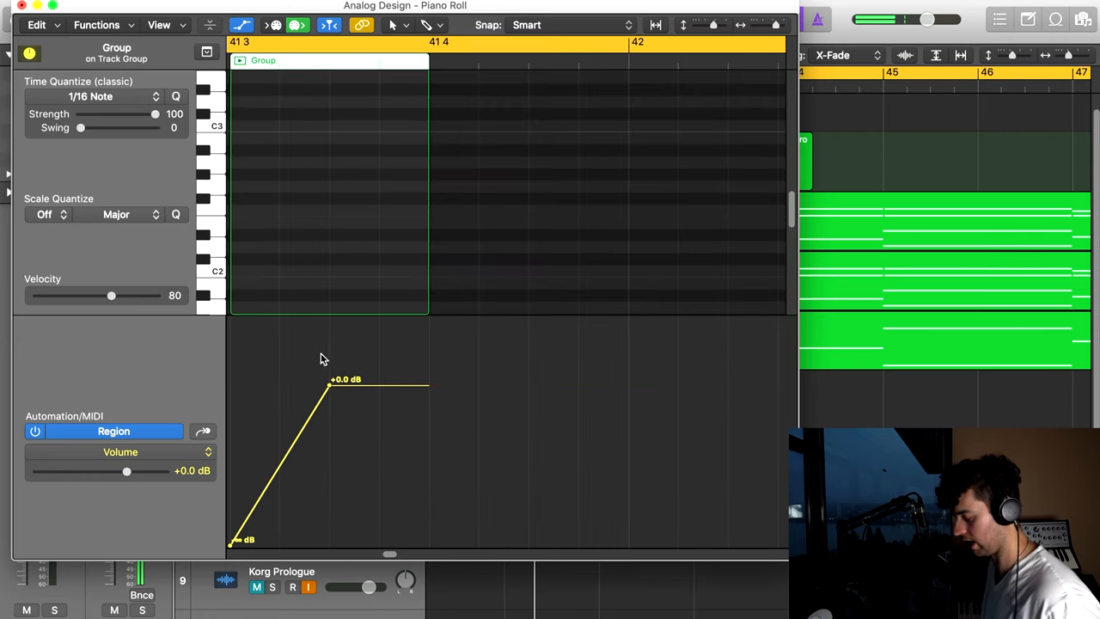
Draw a quick volume fade-in at the Group region's start ramping up to 0 dB
{"action": "left_click_drag", "start_coordinate": [330, 386], "coordinate": [278, 387]}
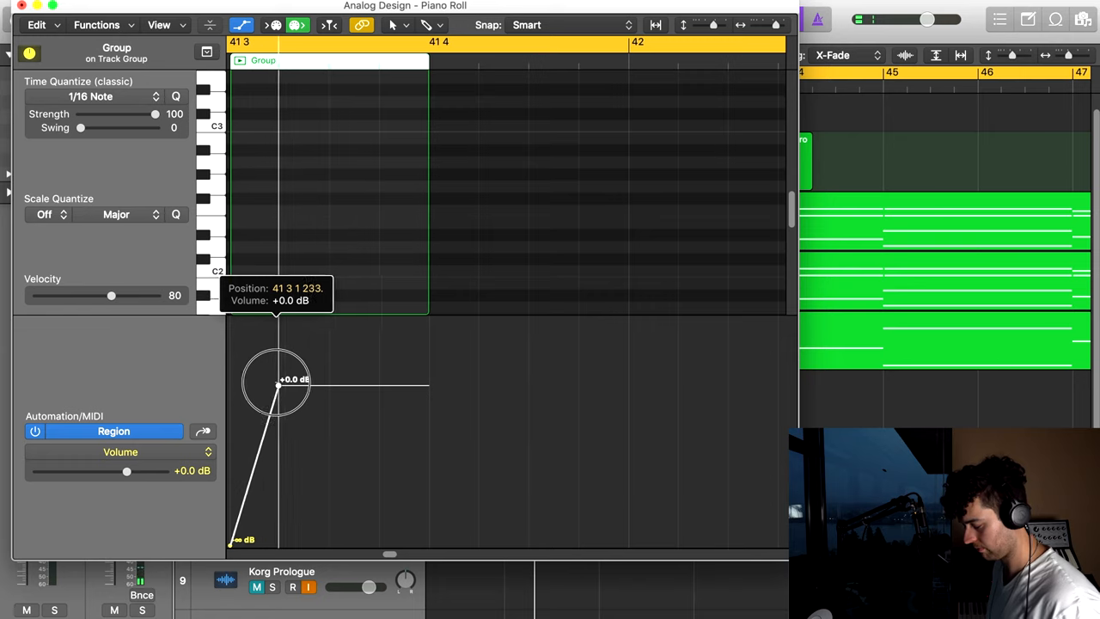
{"action": "left_click_drag", "start_coordinate": [278, 387], "coordinate": [225, 496]}
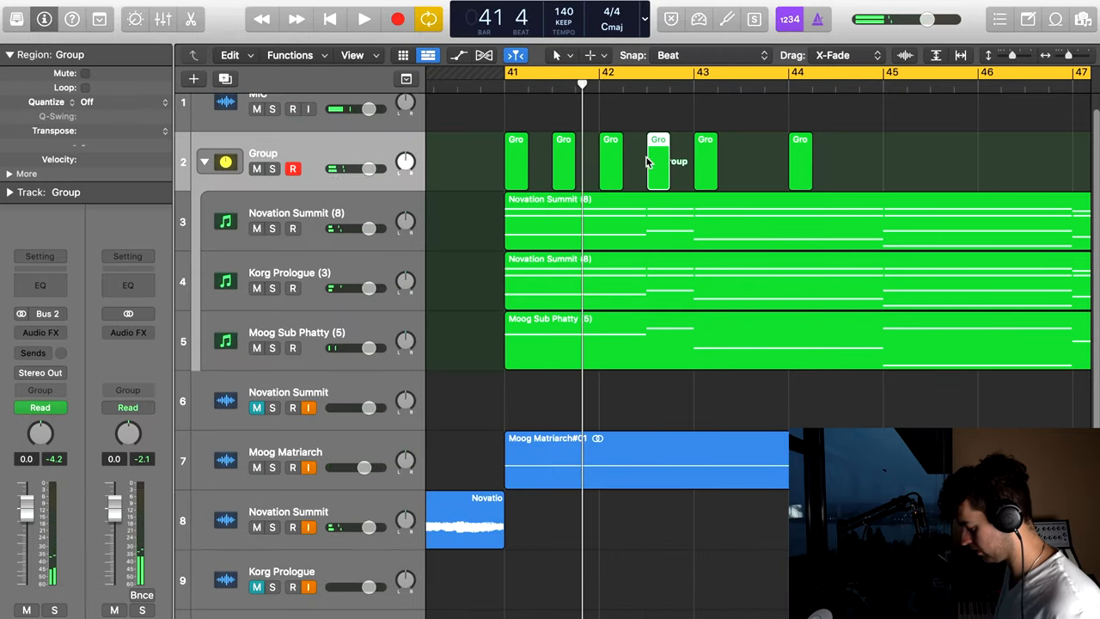
{"action": "left_click", "coordinate": [364, 19]}
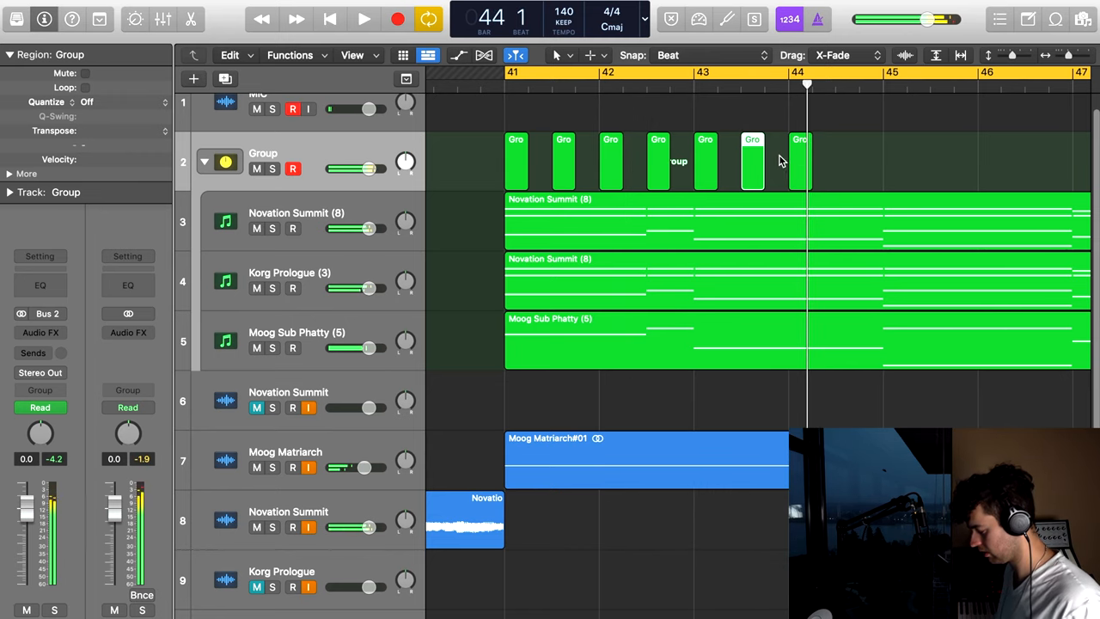
With Snap on Division, cut the last Group region into a short stab and clear the extra slice
{"action": "left_click", "coordinate": [679, 55]}
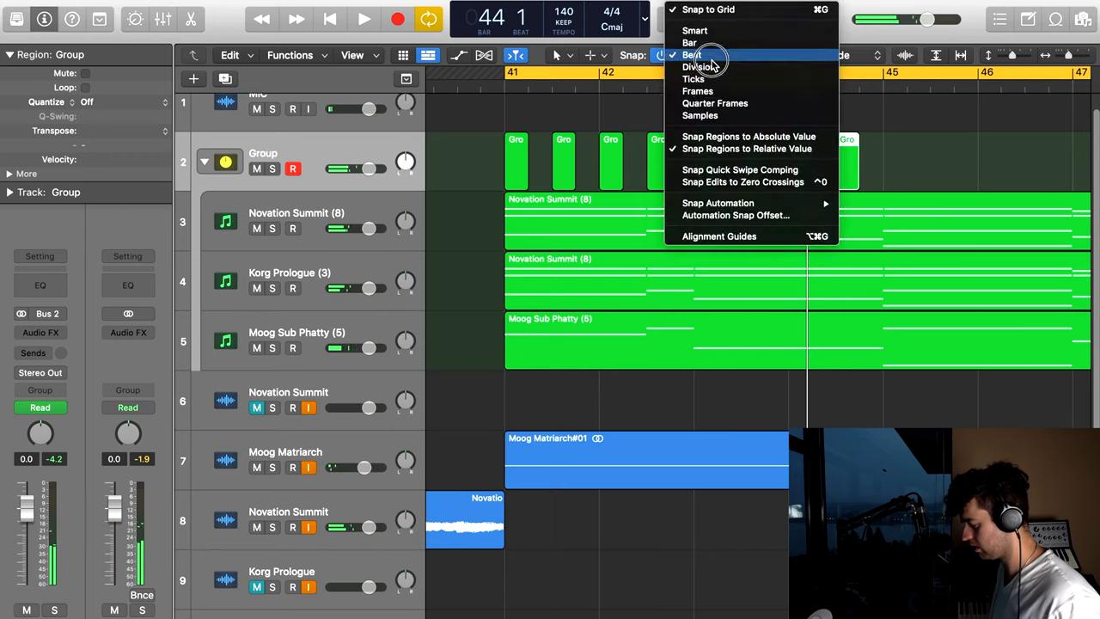
{"action": "left_click", "coordinate": [702, 66]}
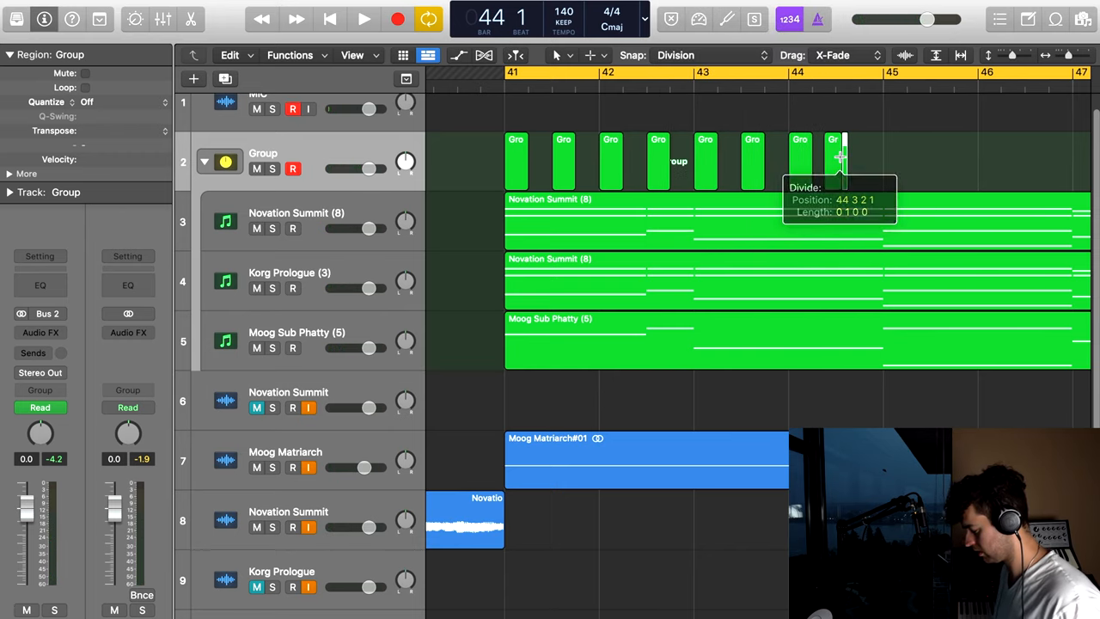
{"action": "left_click", "coordinate": [839, 158]}
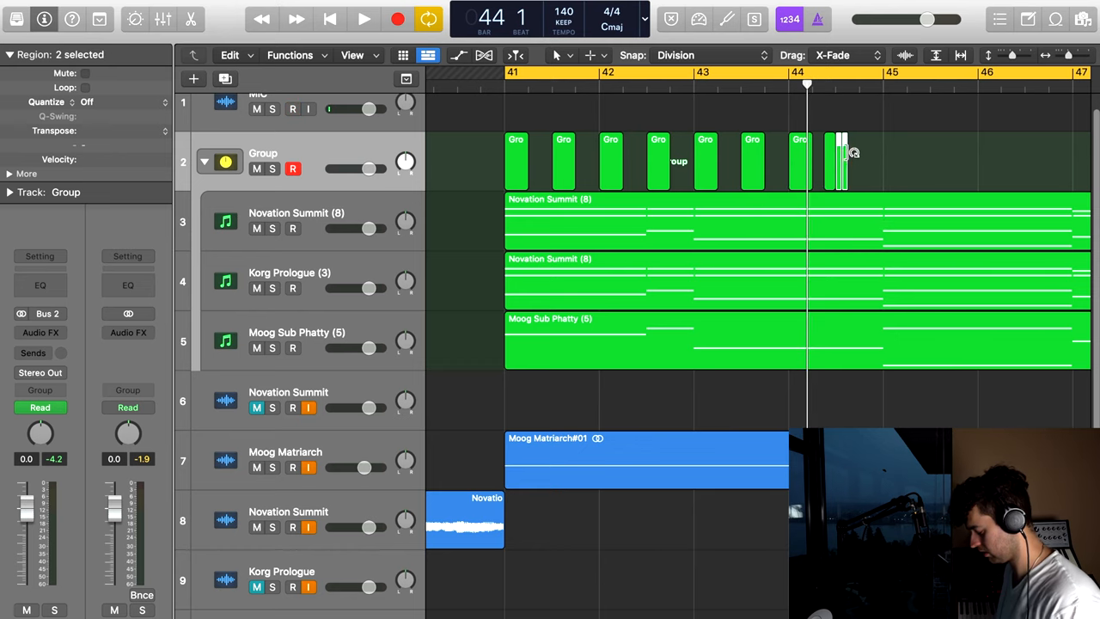
{"action": "left_click", "coordinate": [564, 162]}
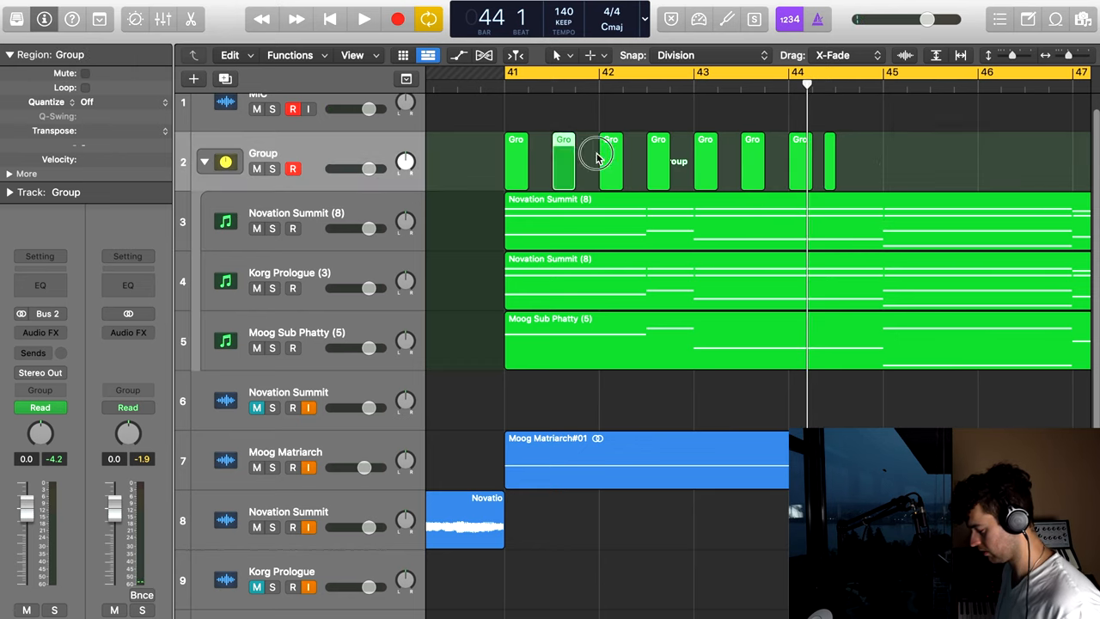
{"action": "left_click", "coordinate": [365, 19]}
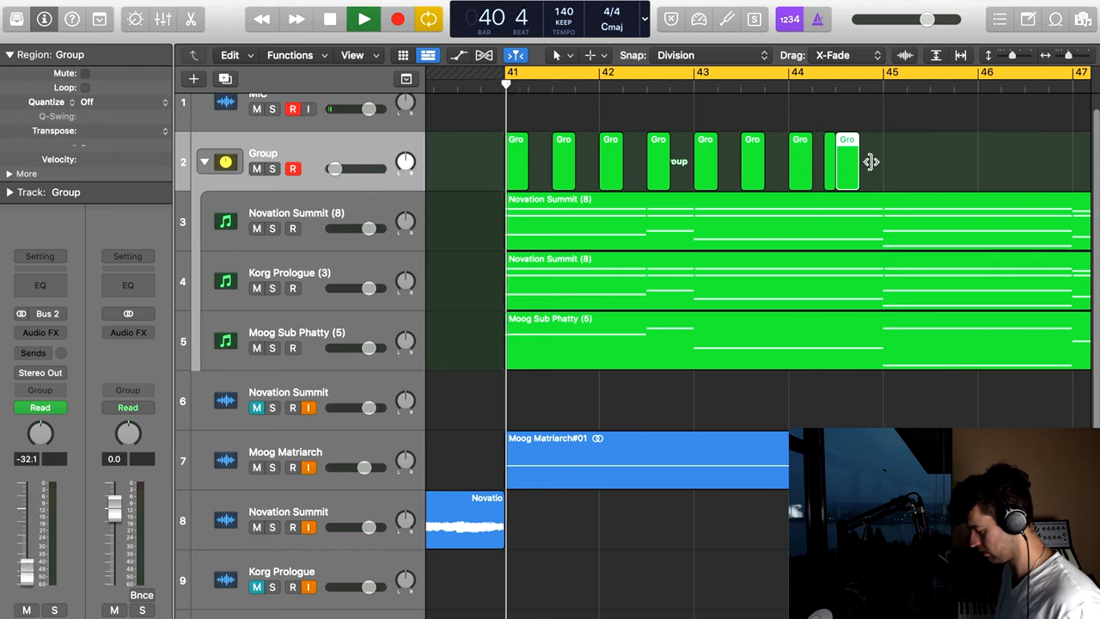
{"action": "left_click_drag", "start_coordinate": [845, 161], "coordinate": [834, 169]}
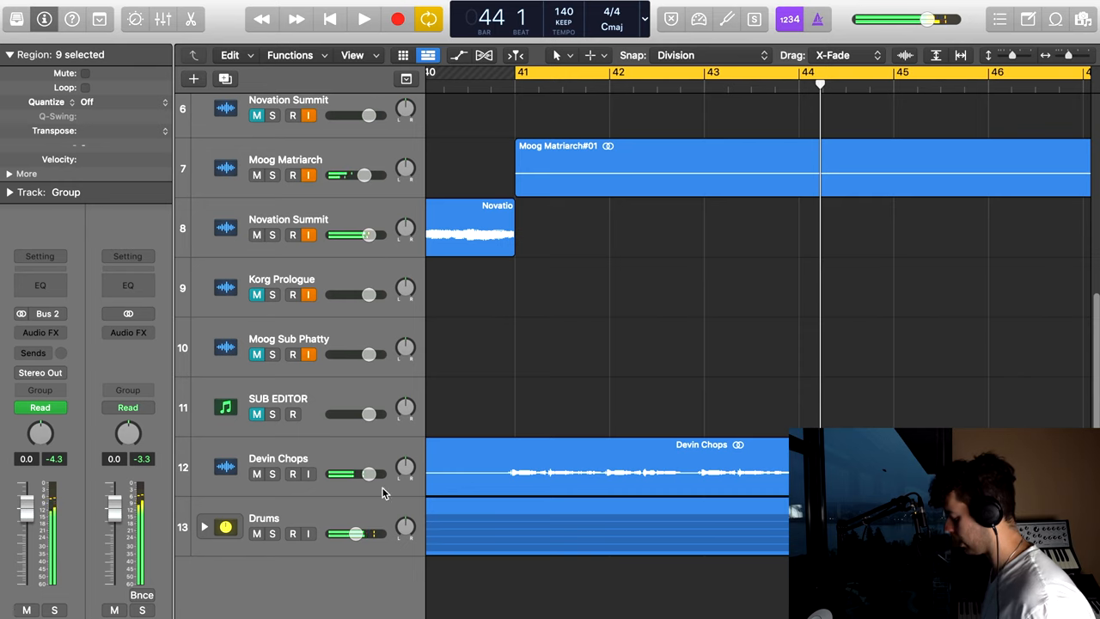
Duplicate the Moog Matriarch track and insert FabFilter Saturn on the copy's channel strip
{"action": "left_click_drag", "start_coordinate": [354, 475], "coordinate": [369, 474]}
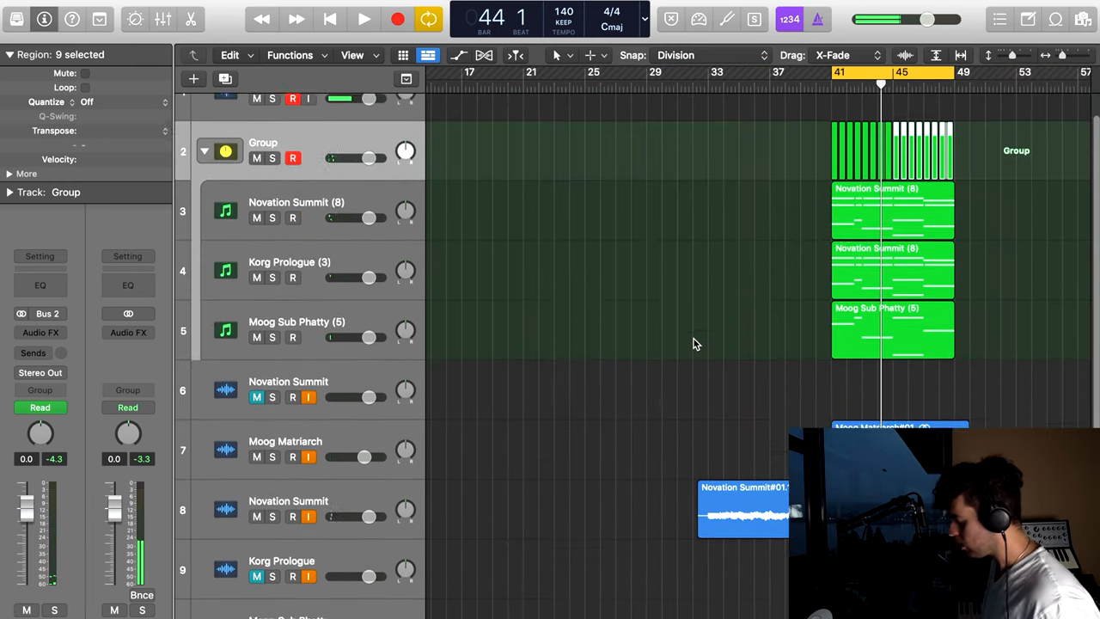
{"action": "scroll", "scroll_direction": "down", "scroll_amount": 3}
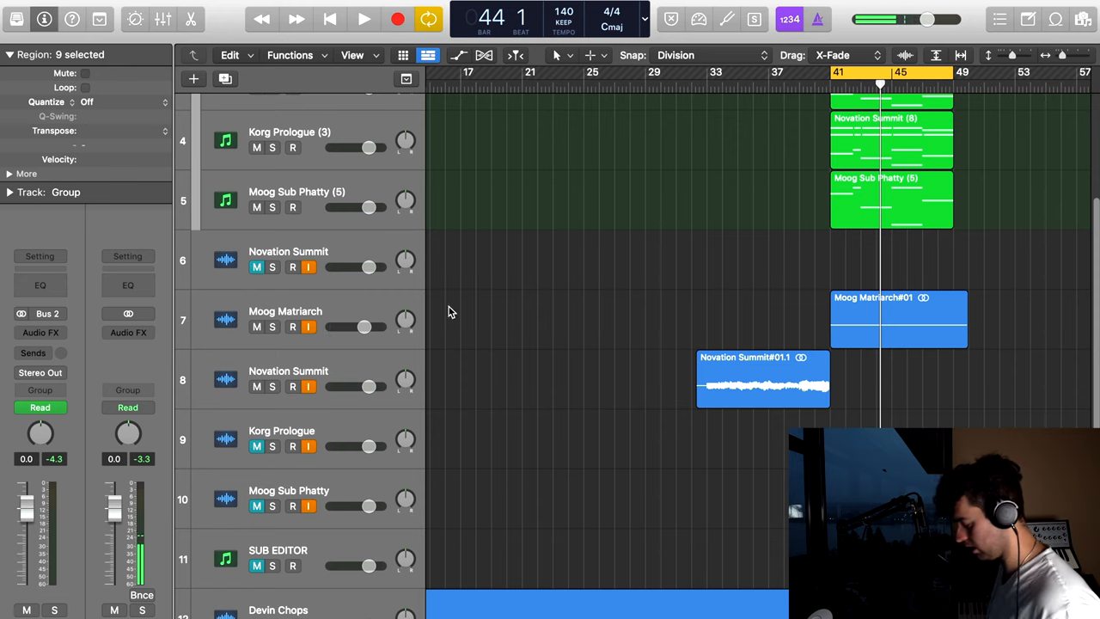
{"action": "left_click", "coordinate": [365, 19]}
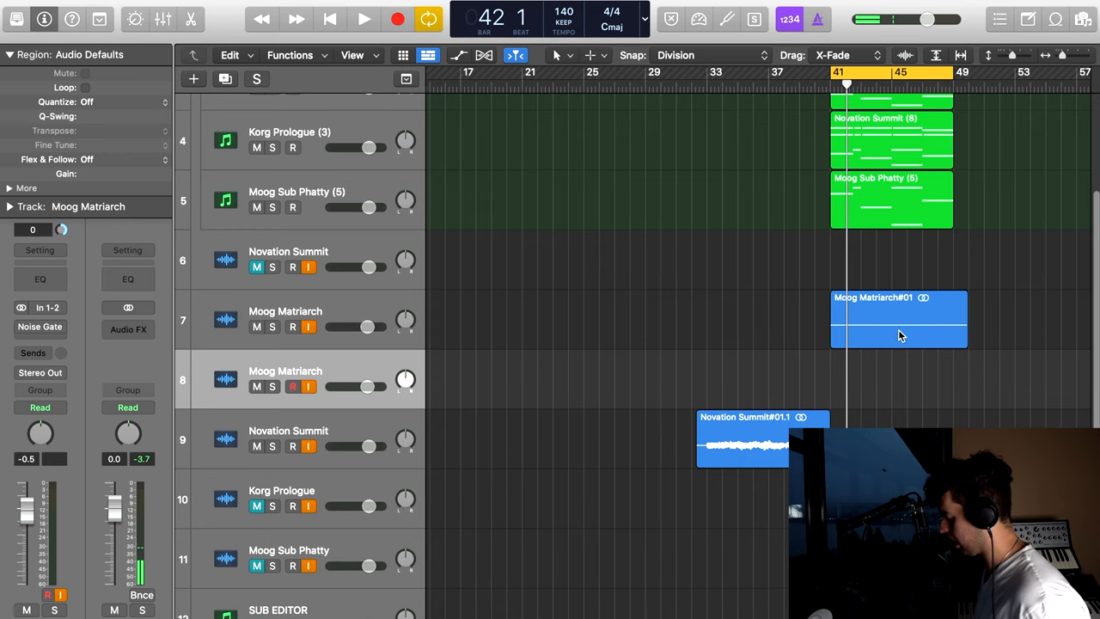
{"action": "left_click_drag", "start_coordinate": [897, 318], "coordinate": [760, 380]}
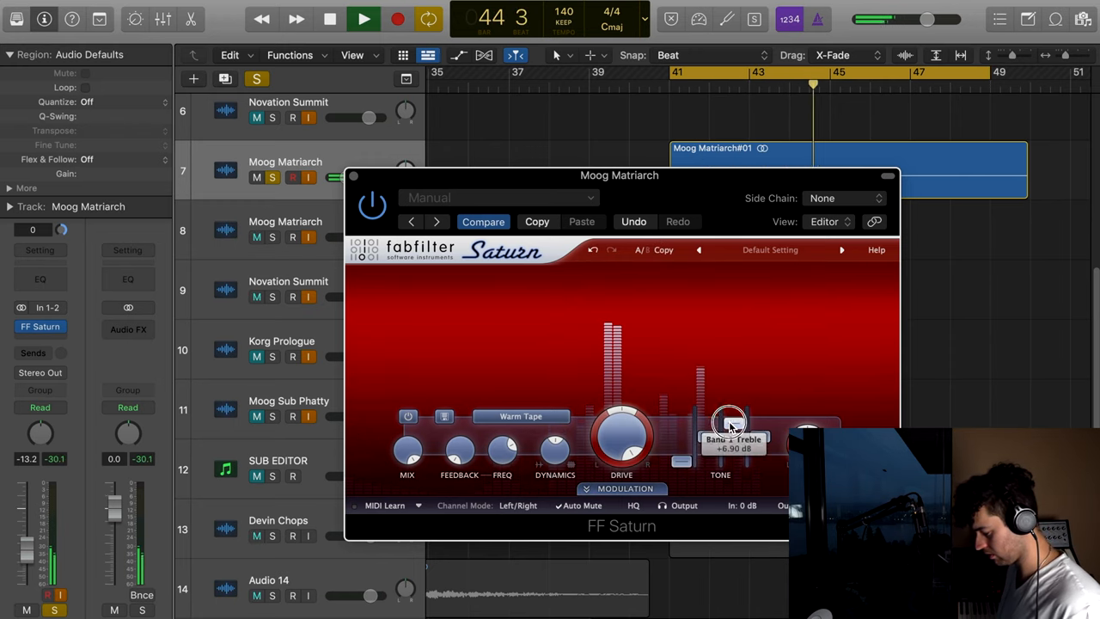
Add a Bitcrusher to the drone track at 11 bit resolution with 15 dB drive
{"action": "left_click", "coordinate": [39, 327]}
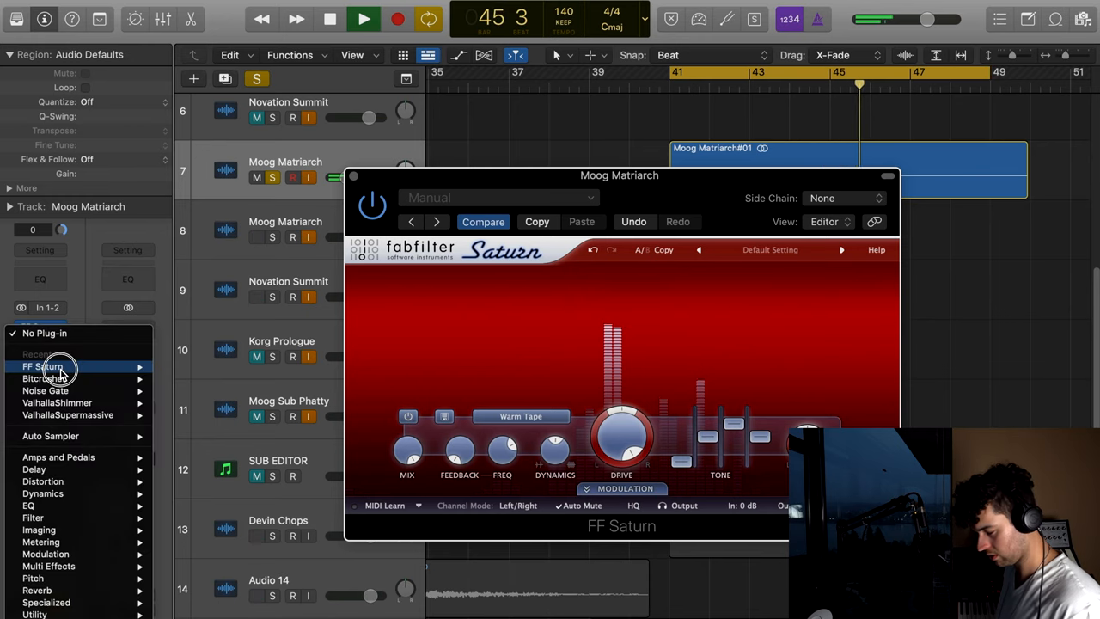
{"action": "left_click", "coordinate": [41, 368]}
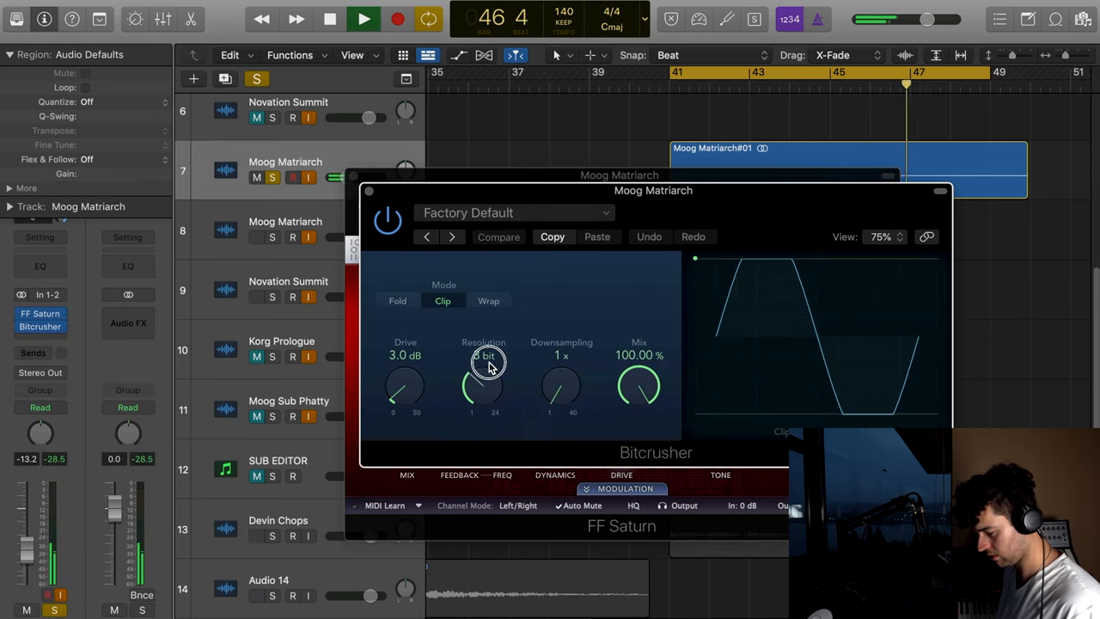
{"action": "left_click_drag", "start_coordinate": [485, 361], "coordinate": [479, 385]}
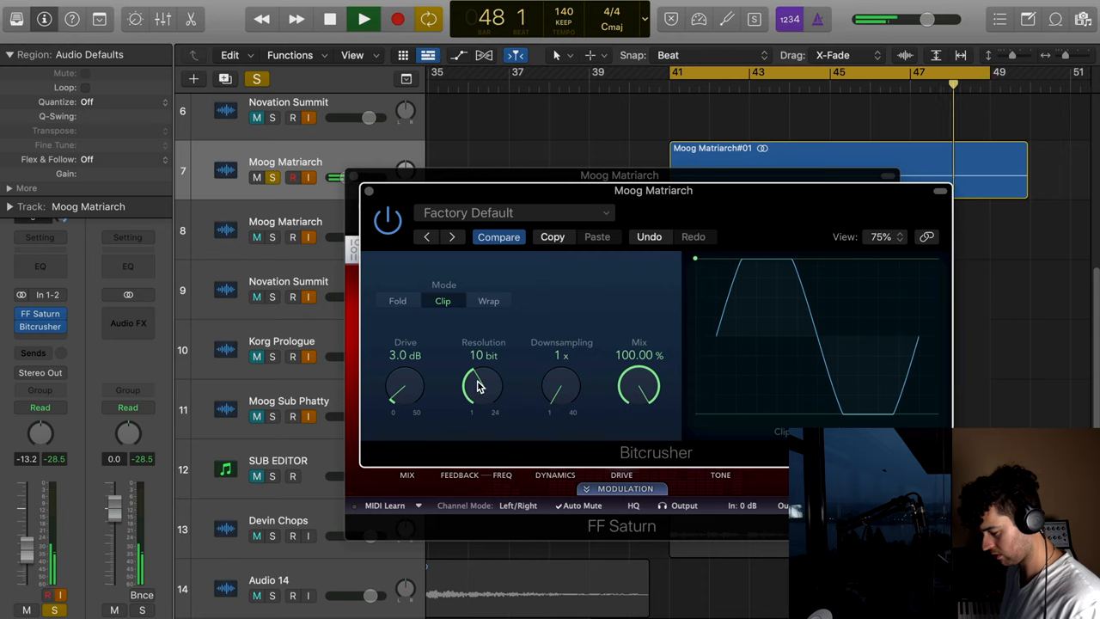
{"action": "left_click_drag", "start_coordinate": [406, 385], "coordinate": [421, 279]}
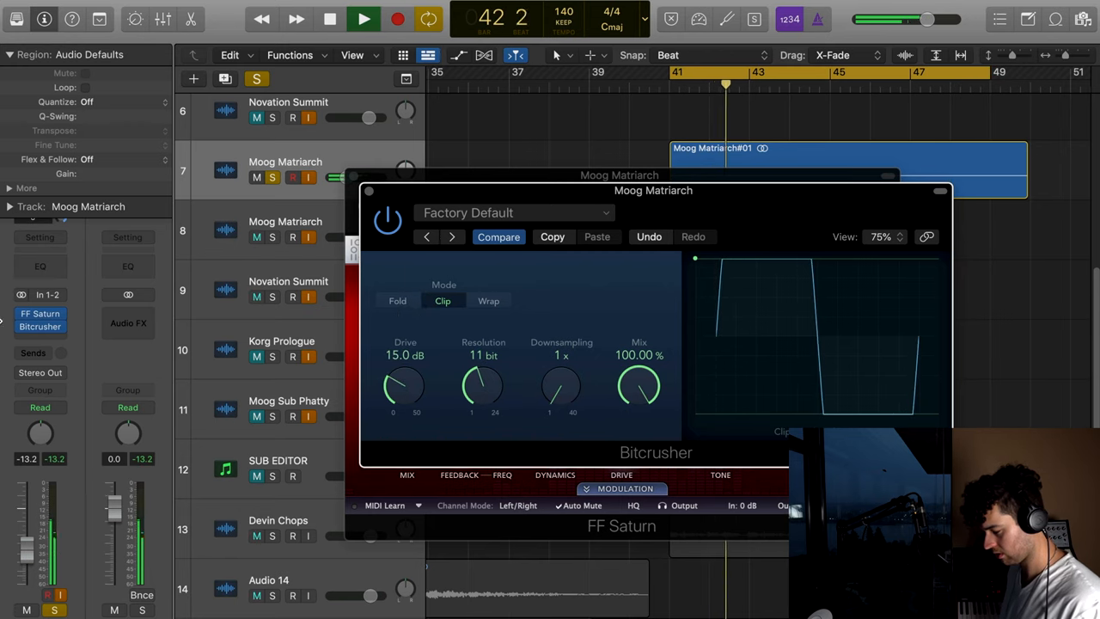
Add Little AlterBoy to the drone track and move it into the Group stack
{"action": "left_click", "coordinate": [39, 313]}
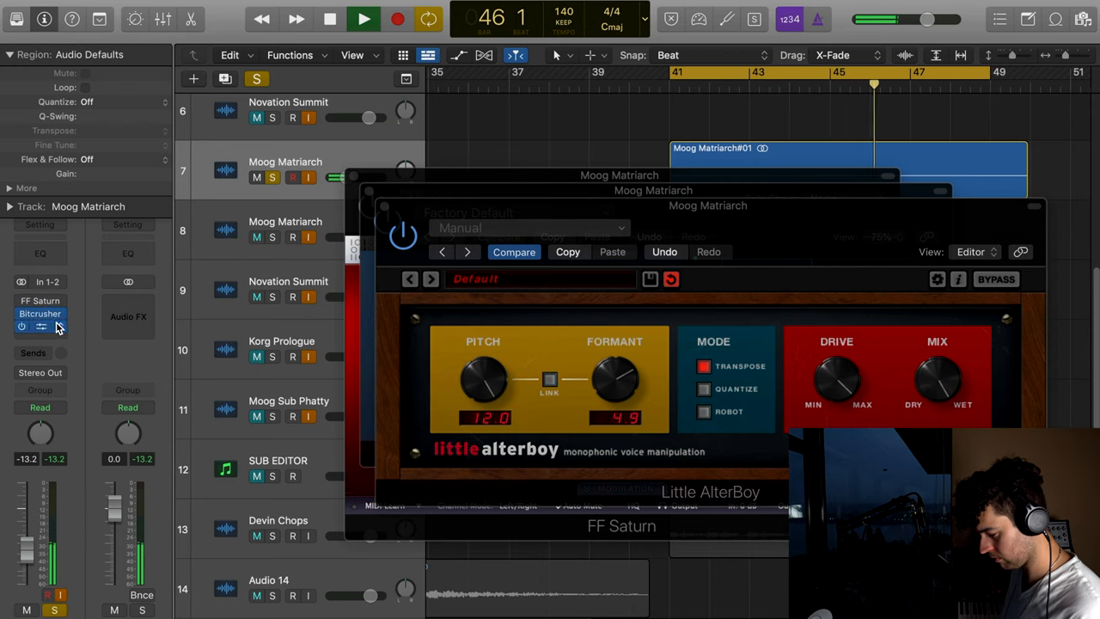
{"action": "left_click", "coordinate": [42, 327]}
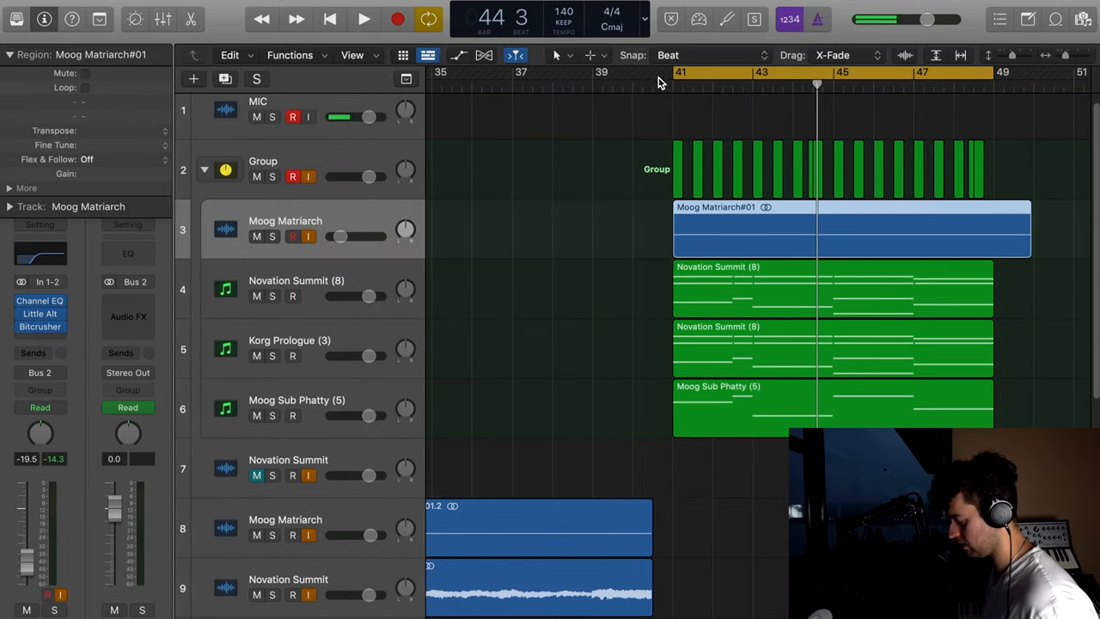
Play the drop, set the drone track's fader level, then select the original Moog Matriarch track
{"action": "left_click", "coordinate": [364, 17]}
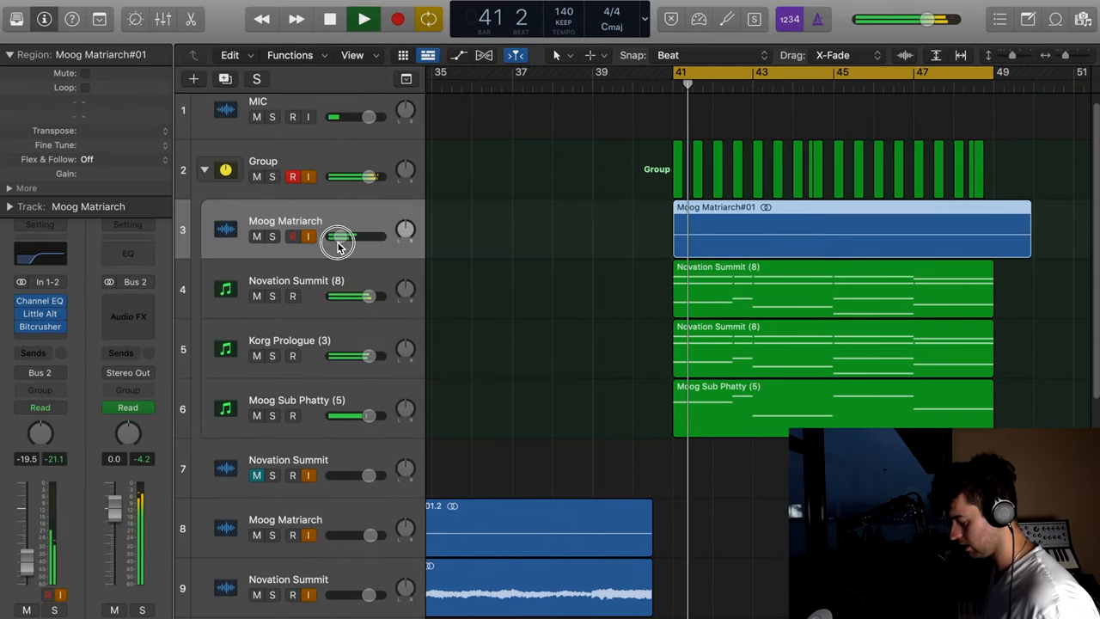
{"action": "left_click_drag", "start_coordinate": [347, 237], "coordinate": [341, 237]}
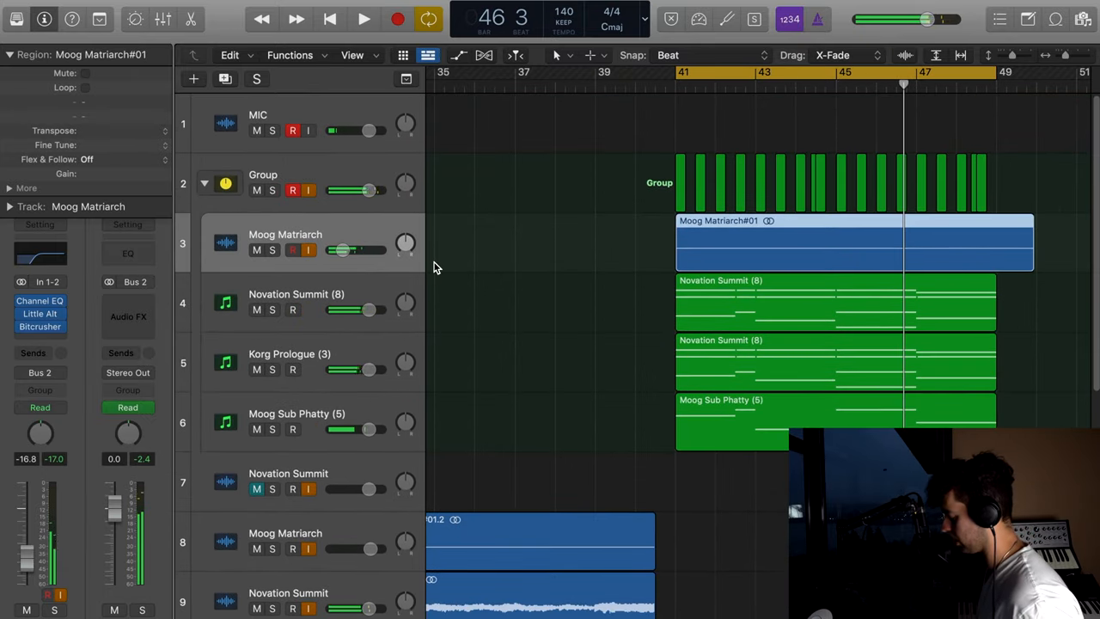
{"action": "scroll", "scroll_direction": "down", "scroll_amount": 3}
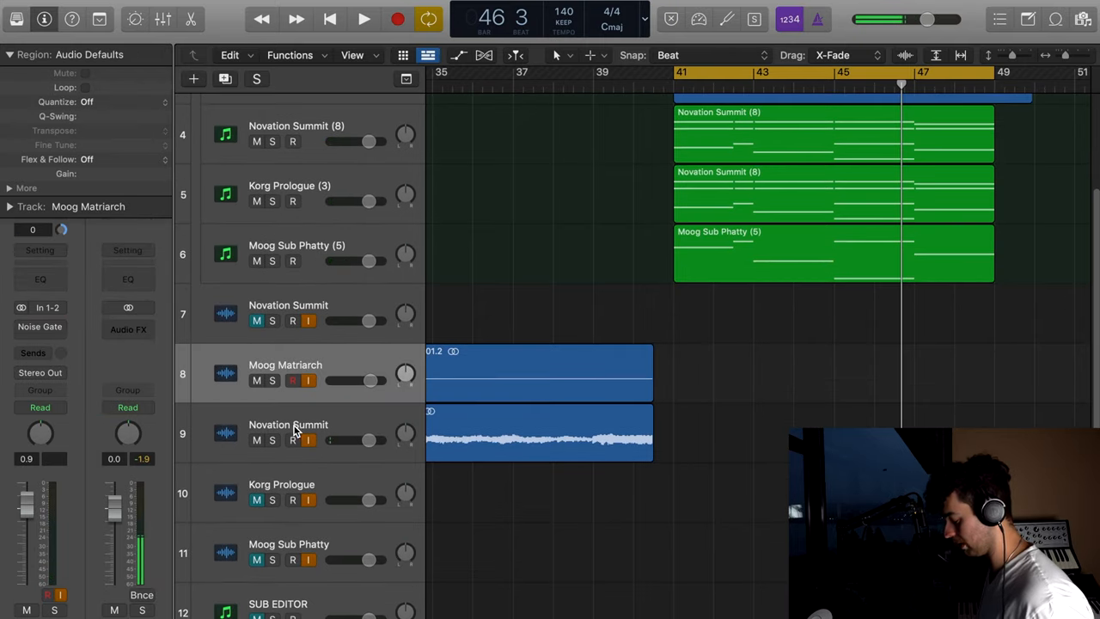
{"action": "mouse_move", "coordinate": [278, 413]}
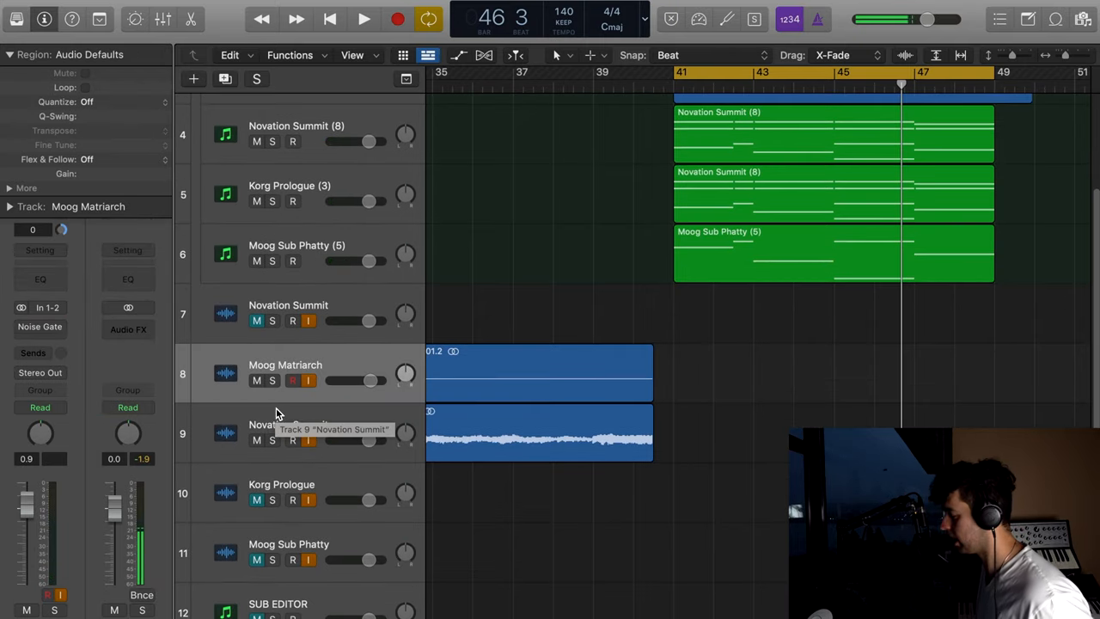
{"action": "mouse_move", "coordinate": [311, 407]}
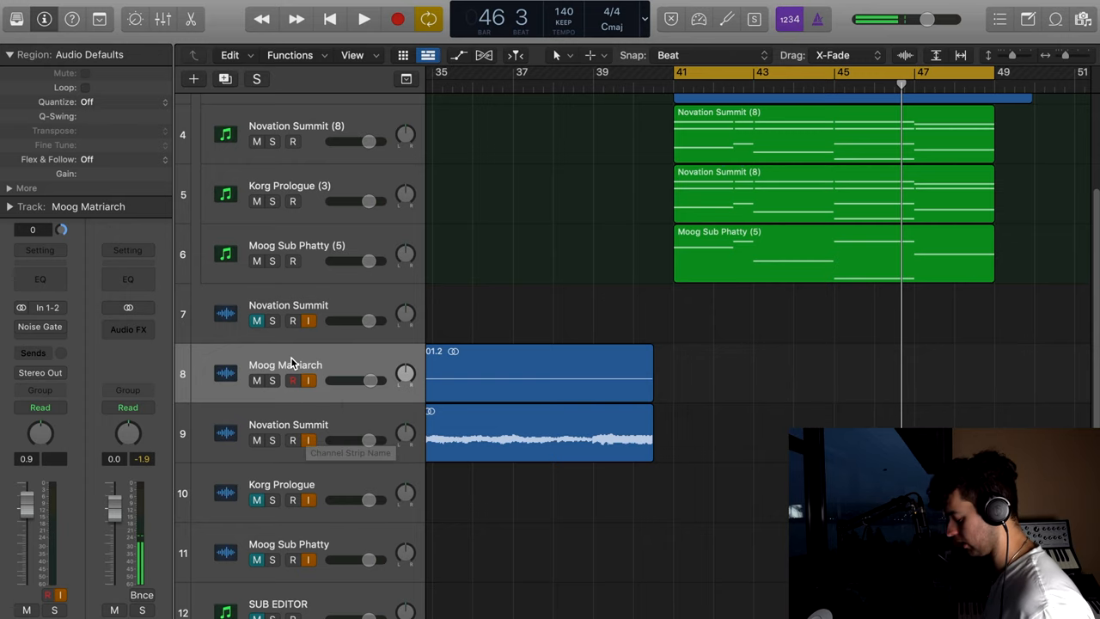
{"action": "left_click", "coordinate": [292, 322]}
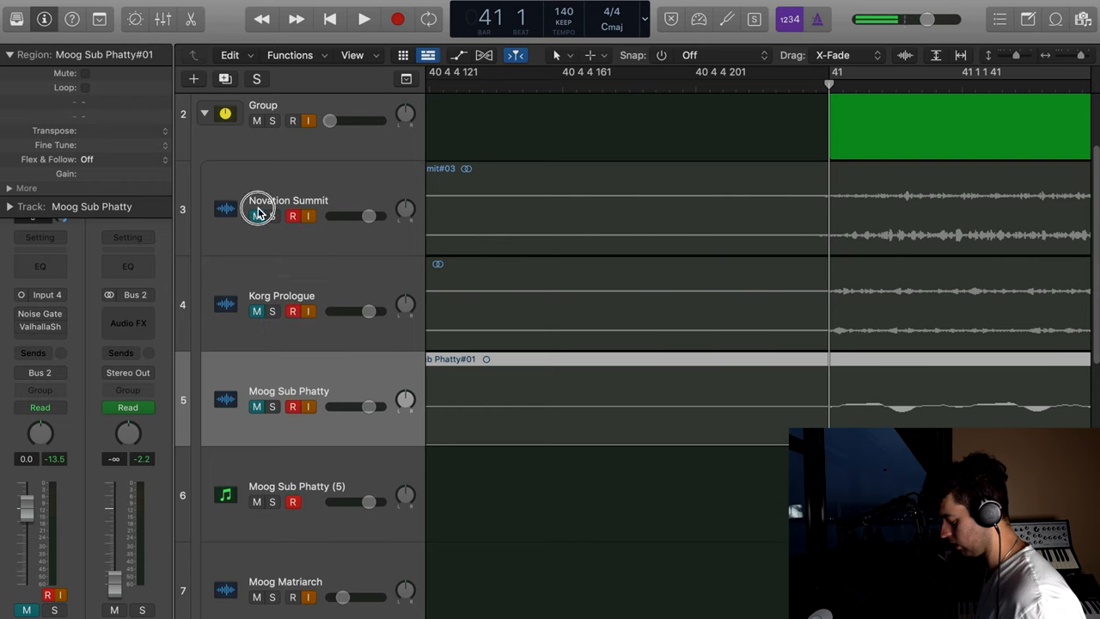
Mute the Moog Sub Phatty (5) MIDI part so its bounced audio take carries the layer
{"action": "left_click", "coordinate": [289, 206]}
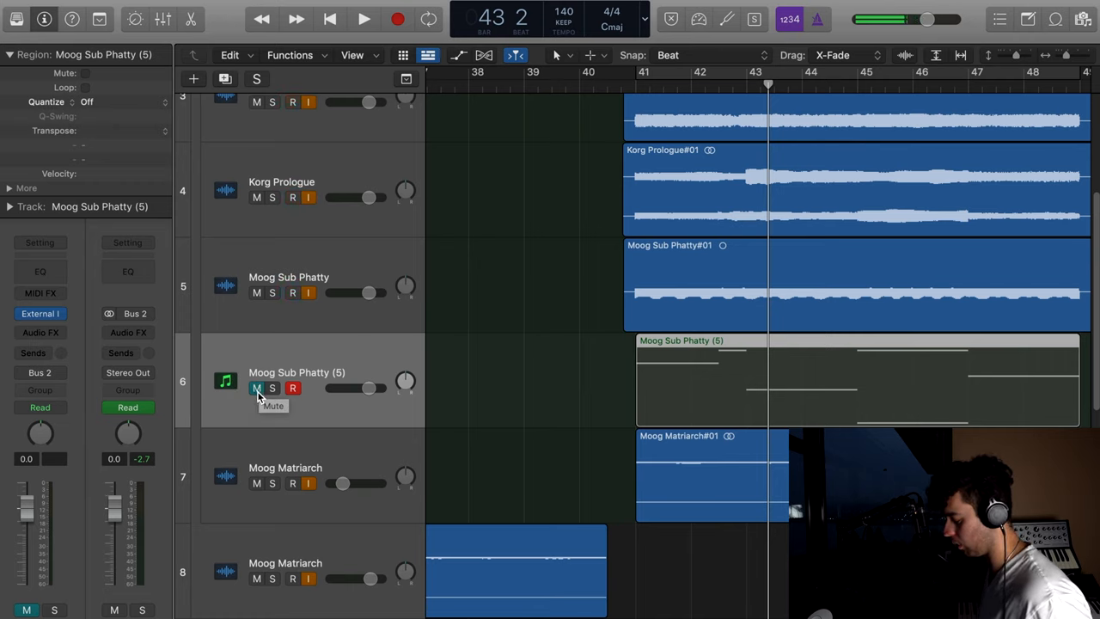
Unmute the Moog Sub Phatty (5) MIDI track so its sub bass sounds with the audio take
{"action": "left_click", "coordinate": [257, 388]}
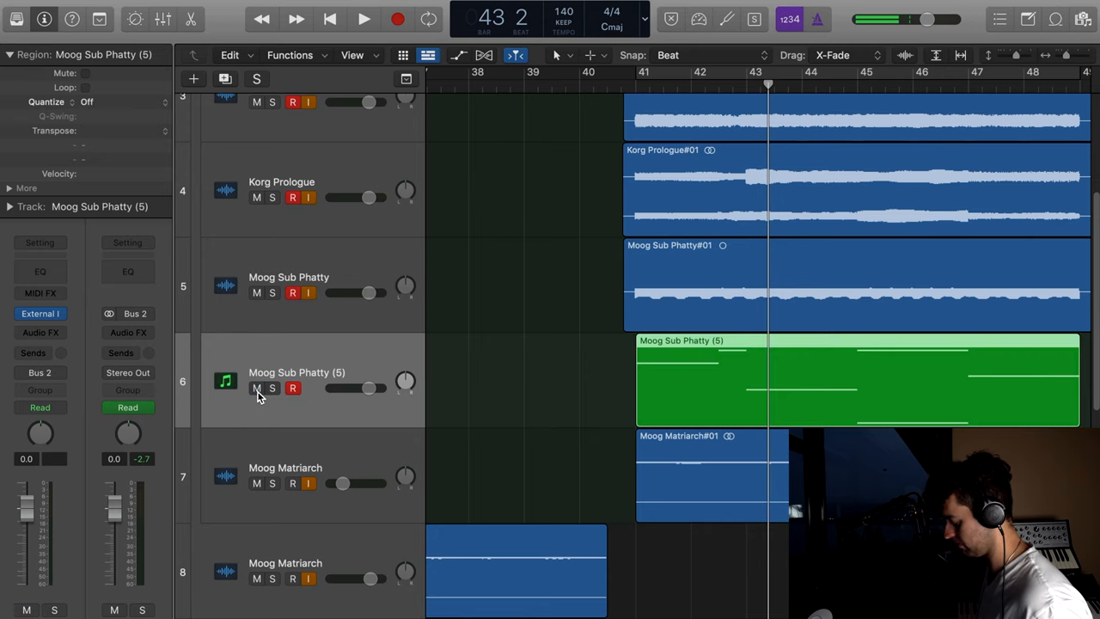